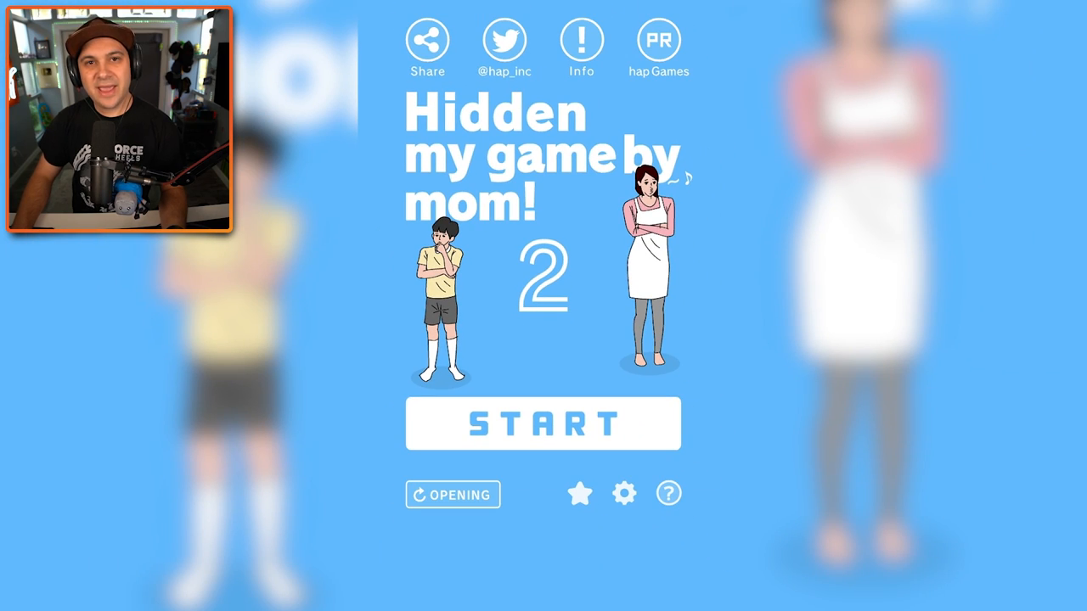
# Press START on the title screen to load Day 1's fridge-and-couch room.
pyautogui.click(543, 423)
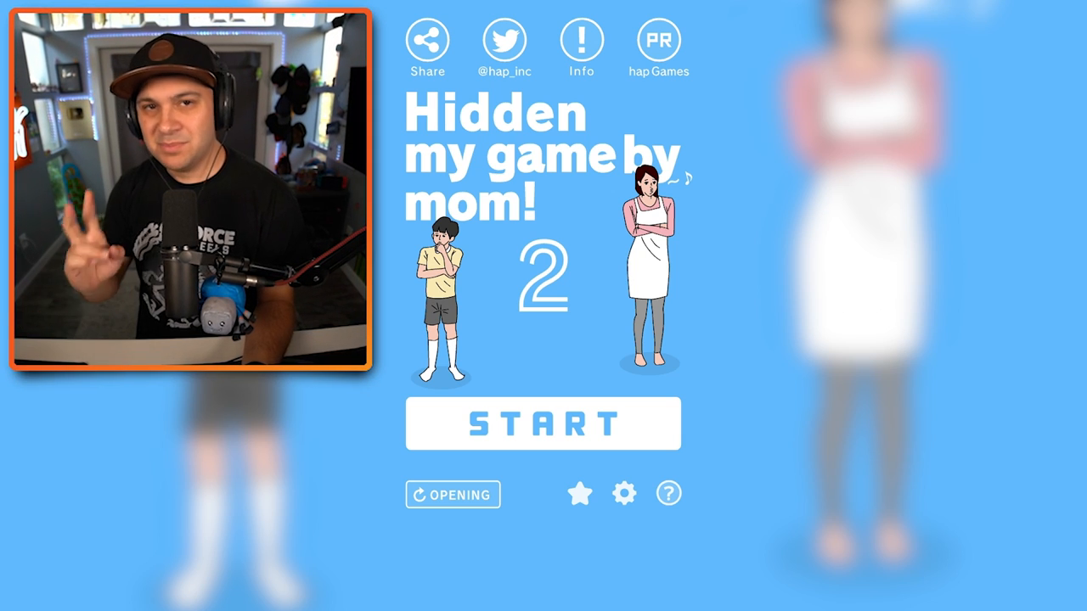
pyautogui.click(543, 423)
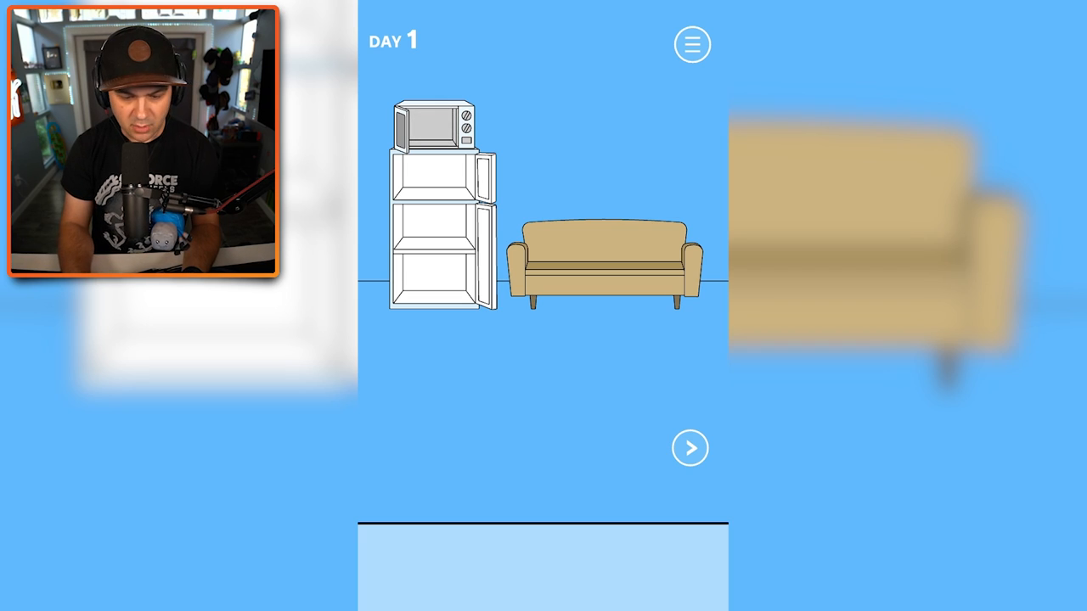
# Turn to the dresser wall and search its drawers for the console.
pyautogui.click(689, 447)
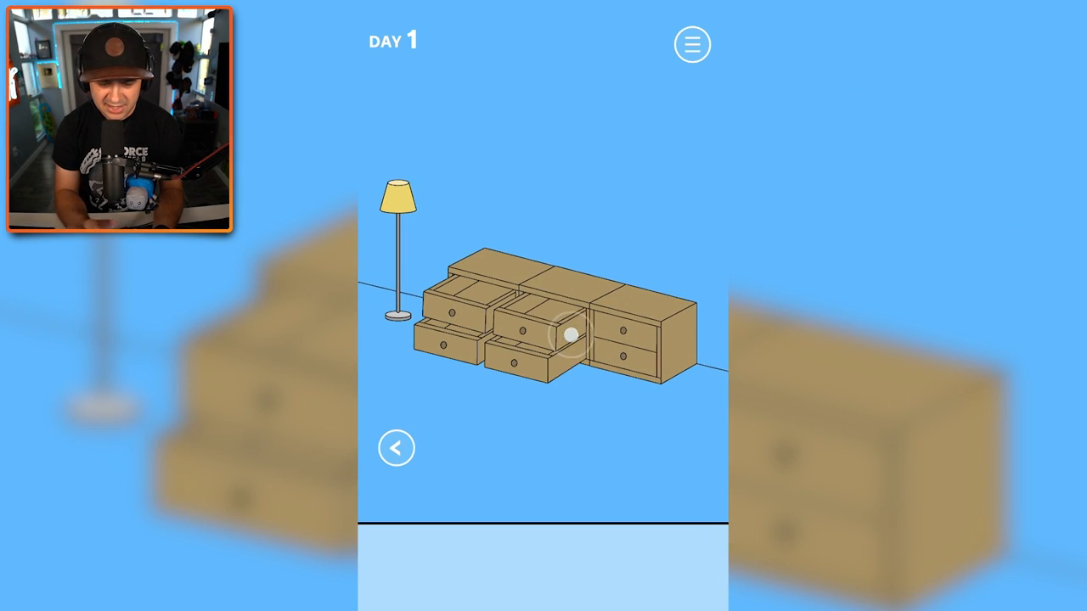
pyautogui.click(560, 332)
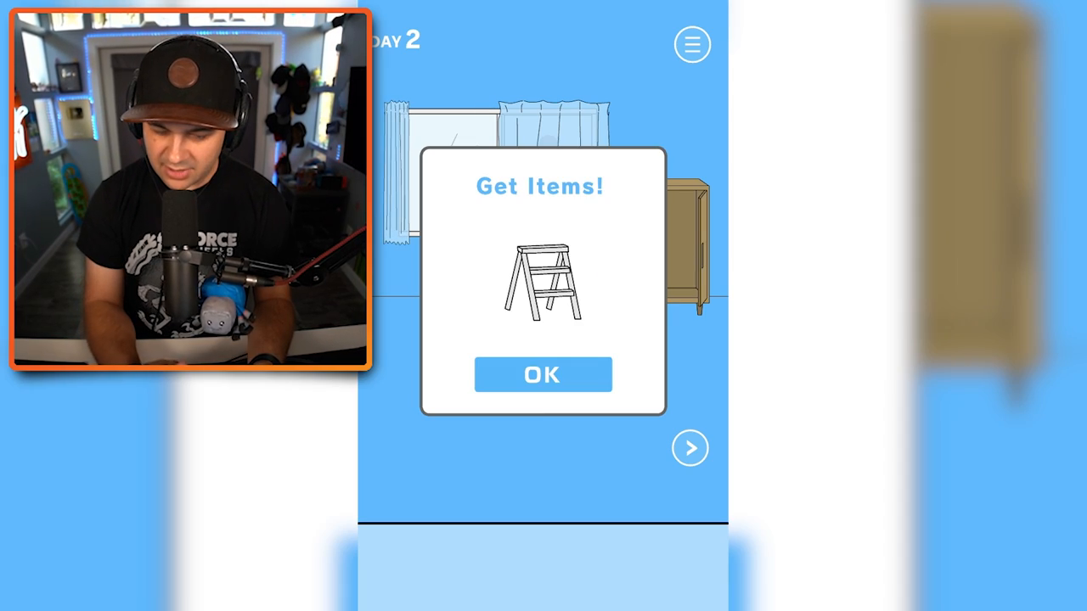
# Dismiss the stepladder pickup message with OK.
pyautogui.click(543, 375)
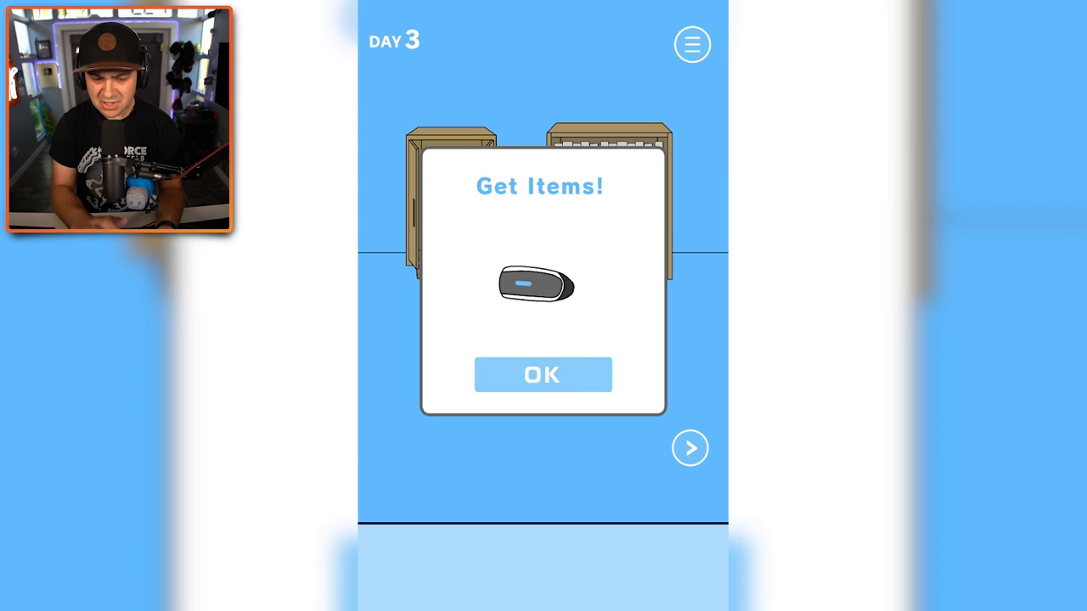
# Dismiss the speaker popup, pull the books off the shelf, then retry Day 3.
pyautogui.click(543, 375)
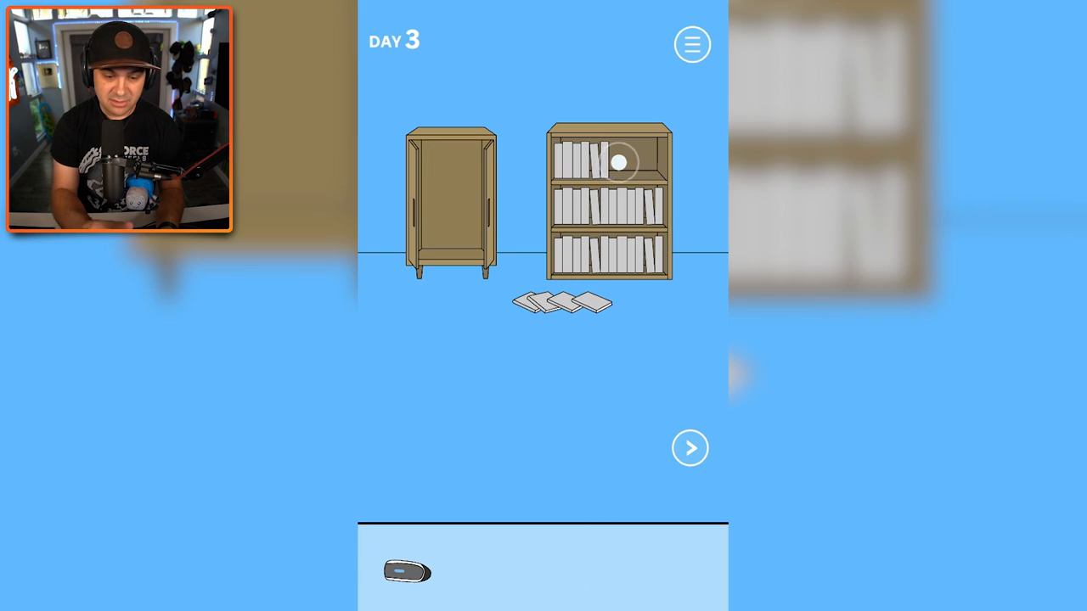
pyautogui.click(616, 161)
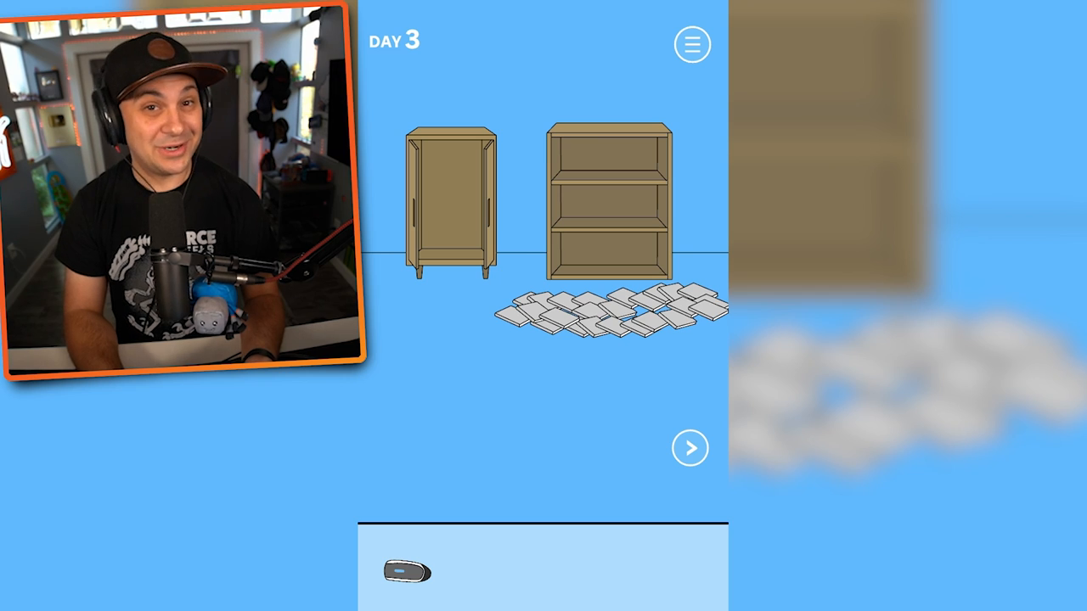
pyautogui.click(690, 447)
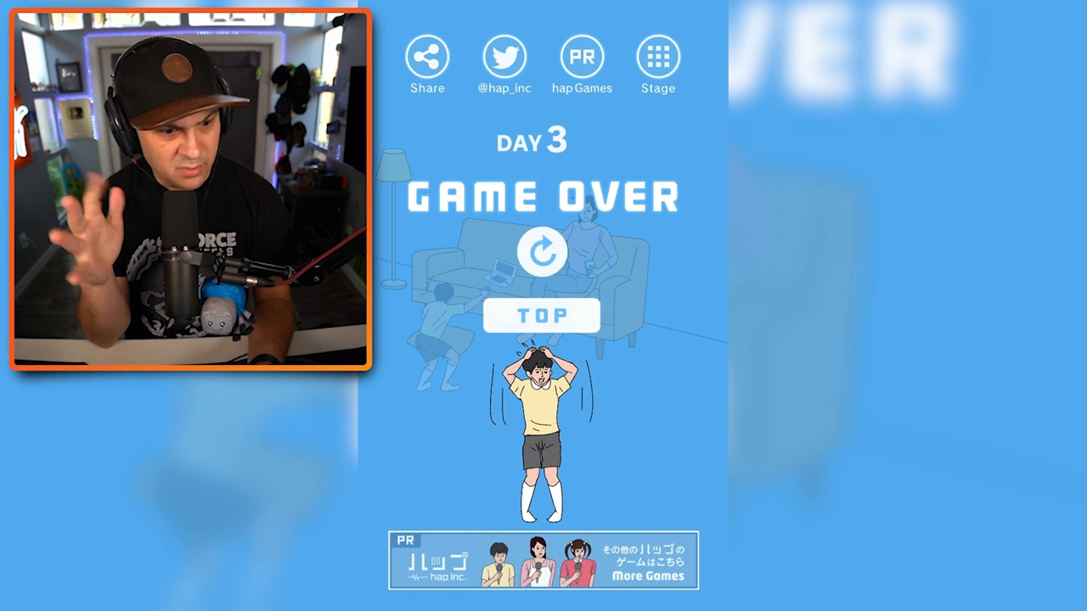
pyautogui.click(544, 250)
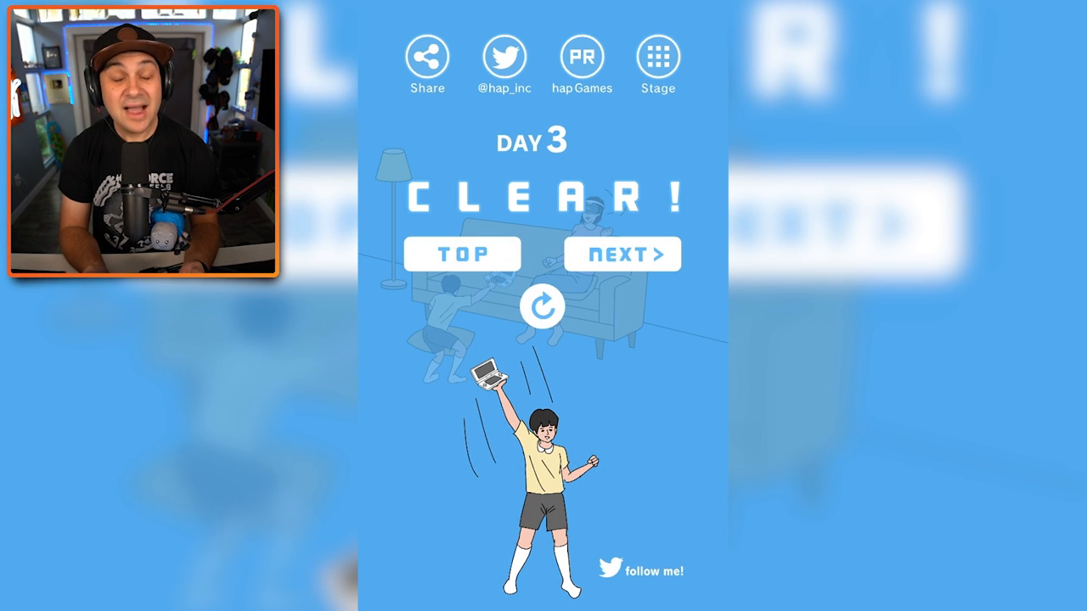
# Start Day 4, drag the hammer out of the cabinet and confirm the pickup.
pyautogui.click(622, 254)
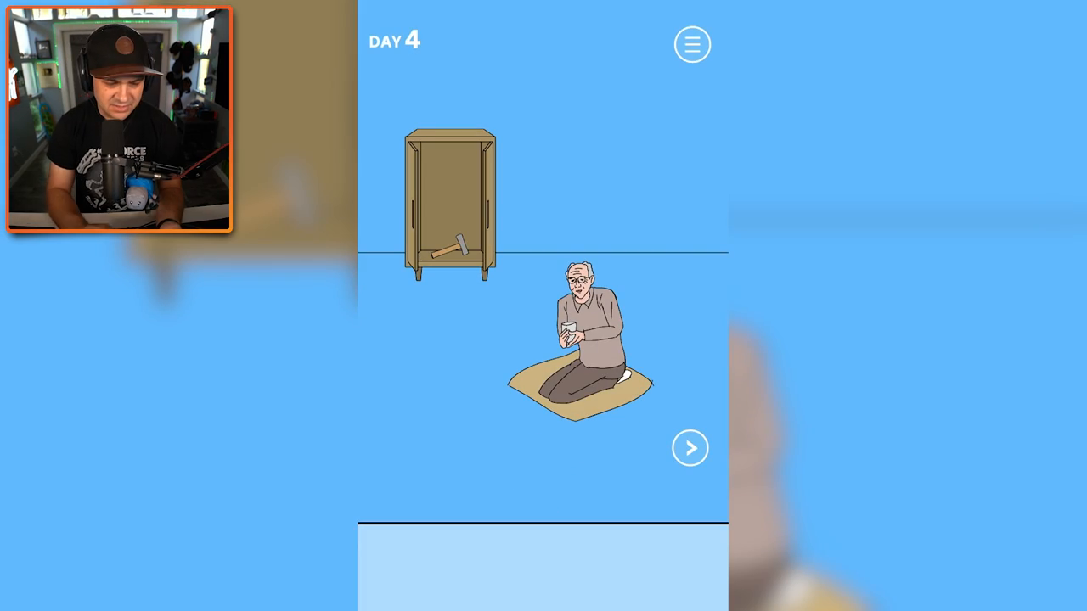
pyautogui.moveTo(448, 247); pyautogui.dragTo(484, 451)
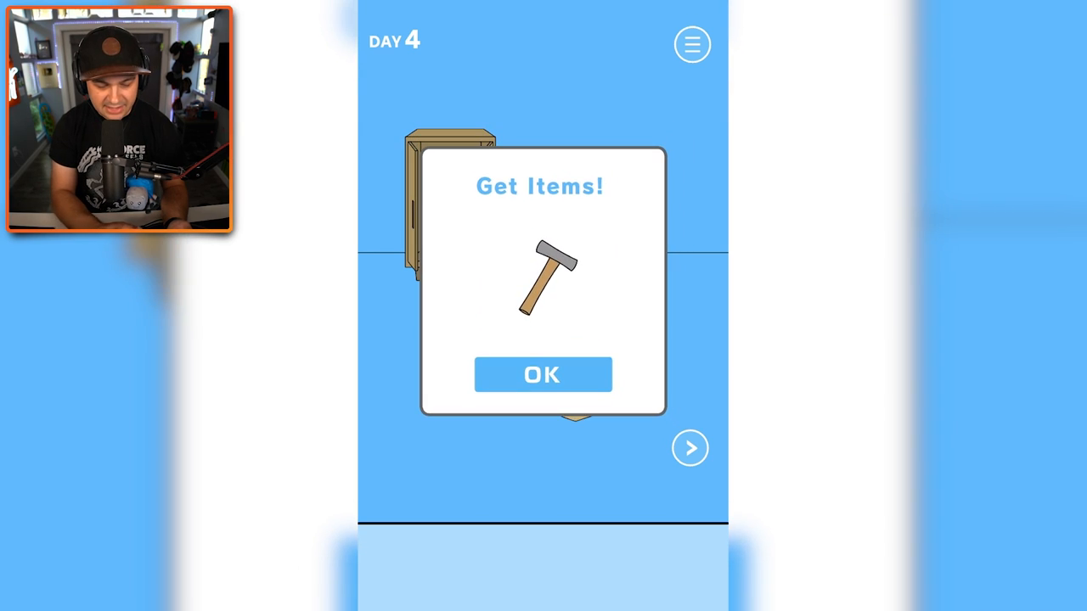
pyautogui.click(542, 375)
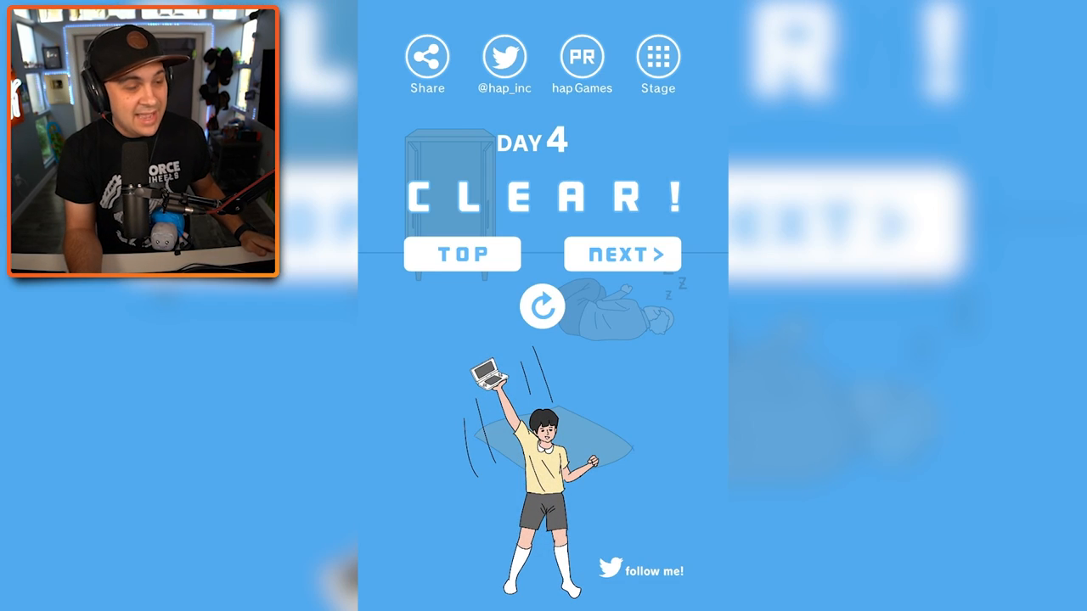
# Start Day 5, retry after the game over, and confirm the fly pickup.
pyautogui.click(622, 254)
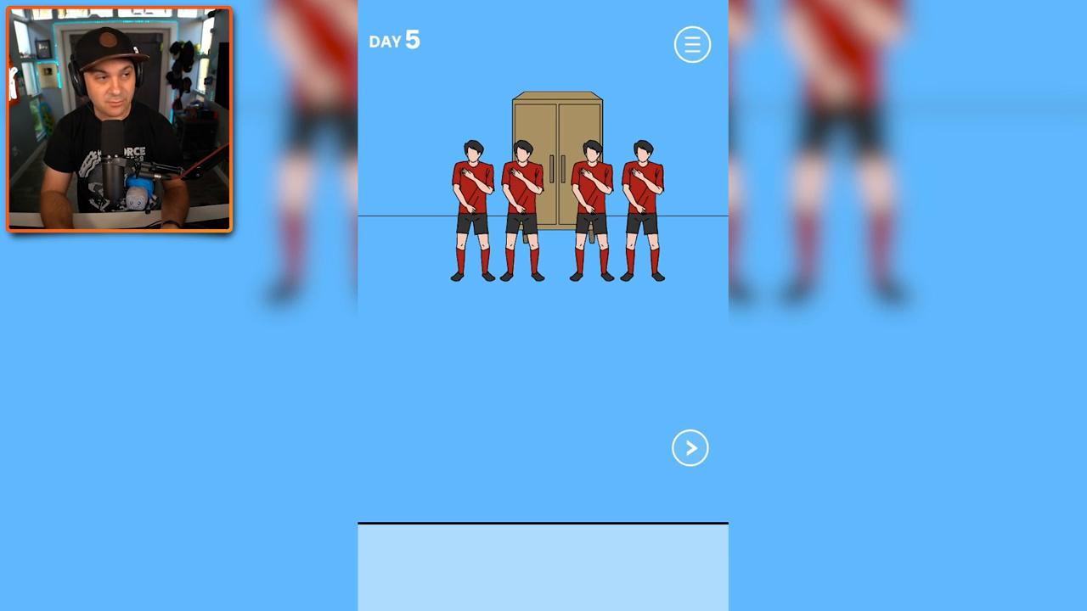
pyautogui.click(690, 447)
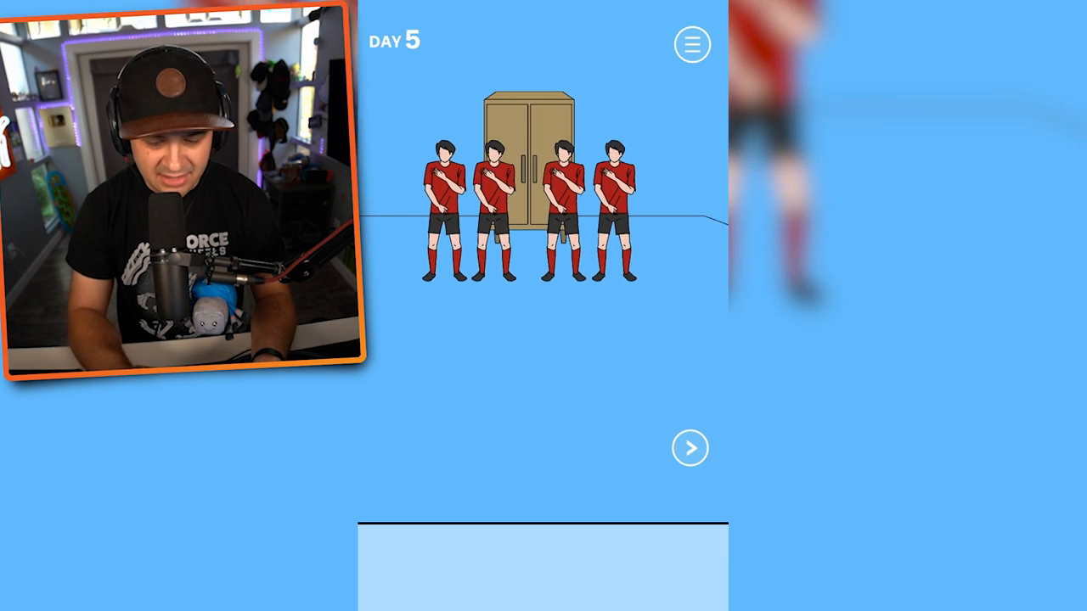
pyautogui.click(690, 447)
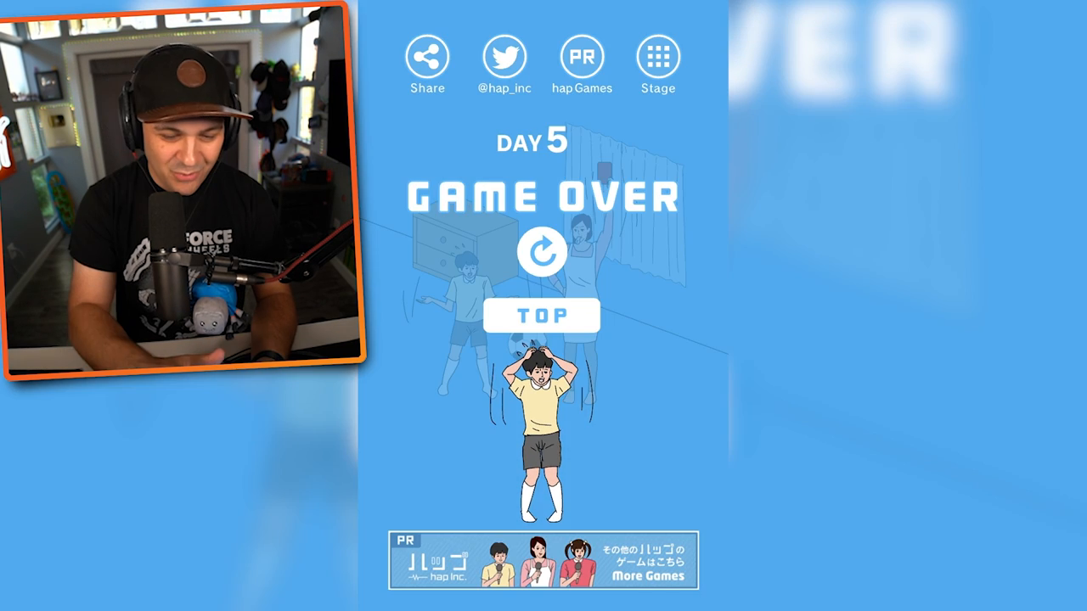
pyautogui.click(541, 252)
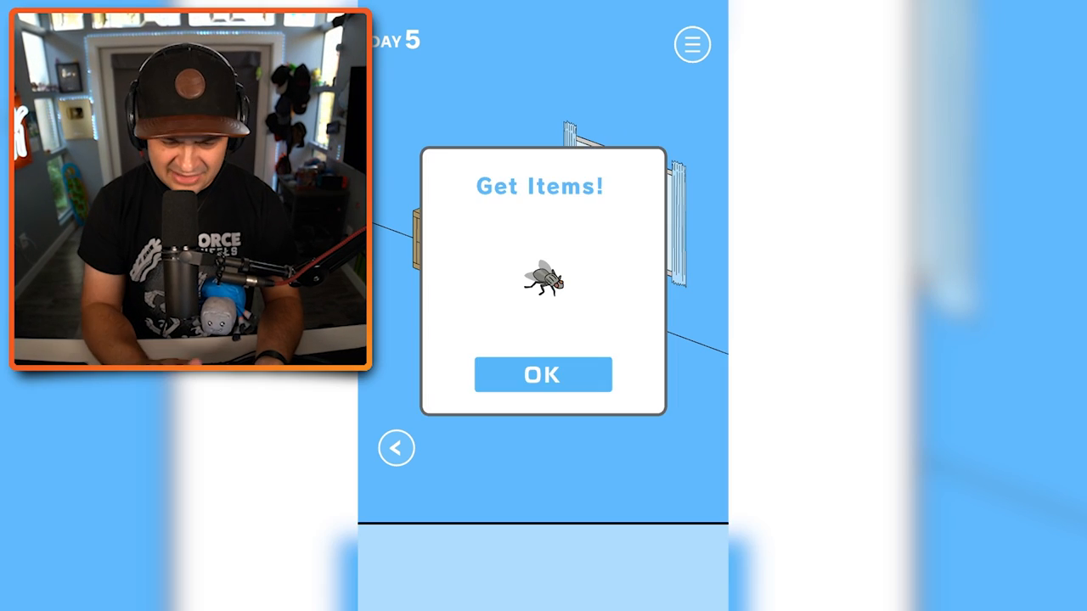
pyautogui.click(543, 374)
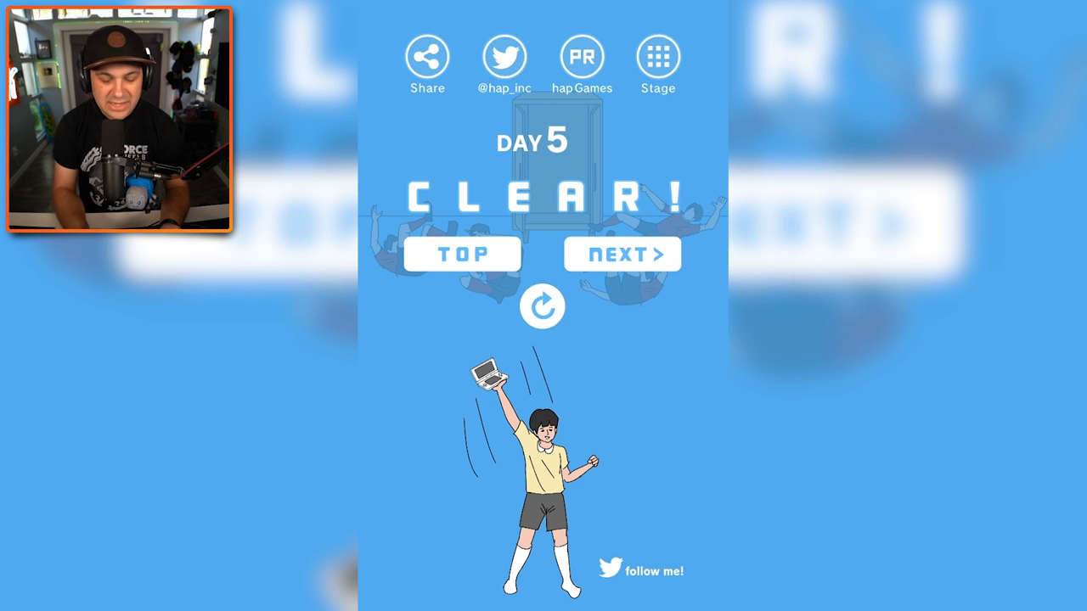
# Start Day 6, open the fridge and look around the rooms.
pyautogui.click(622, 254)
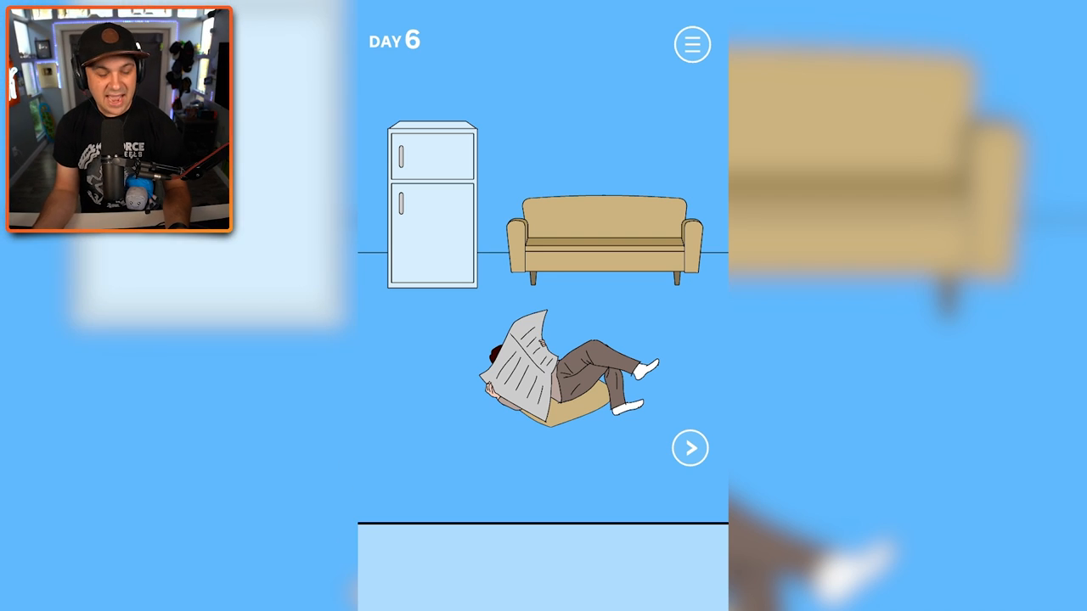
pyautogui.click(433, 204)
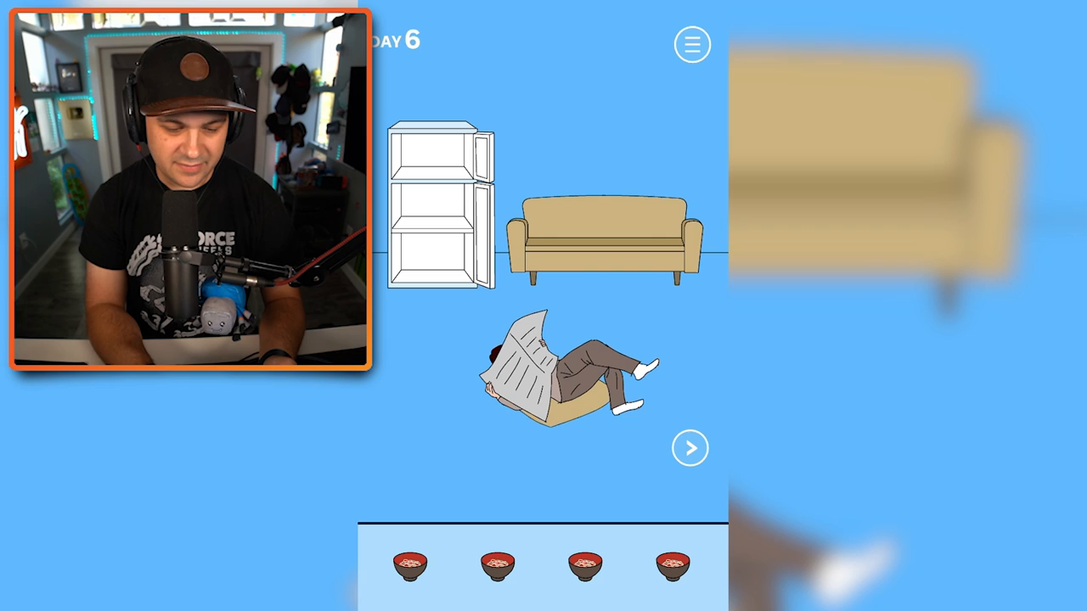
pyautogui.click(690, 447)
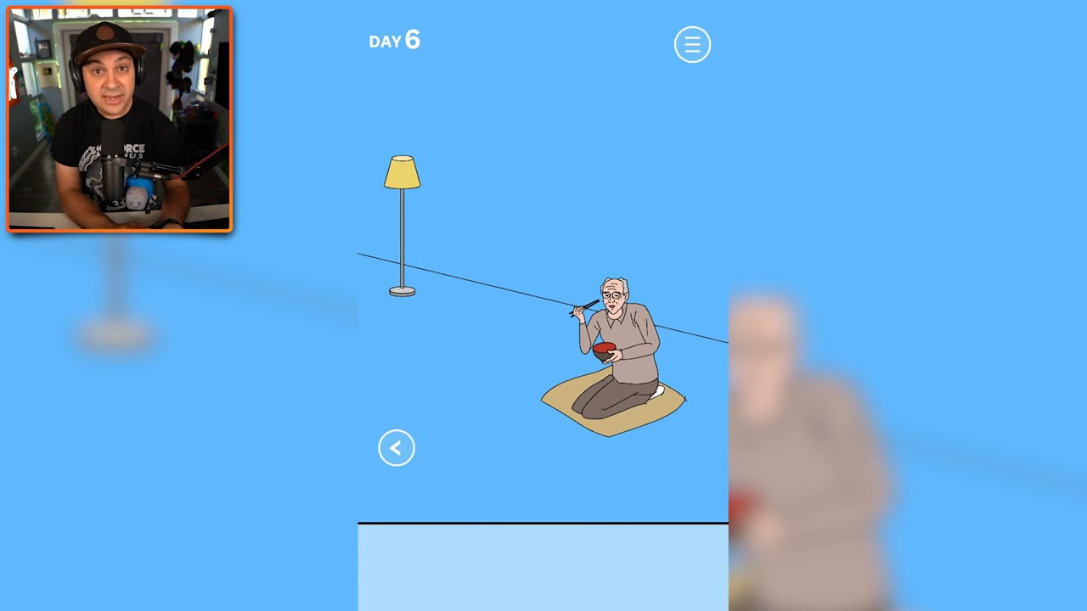
pyautogui.click(396, 448)
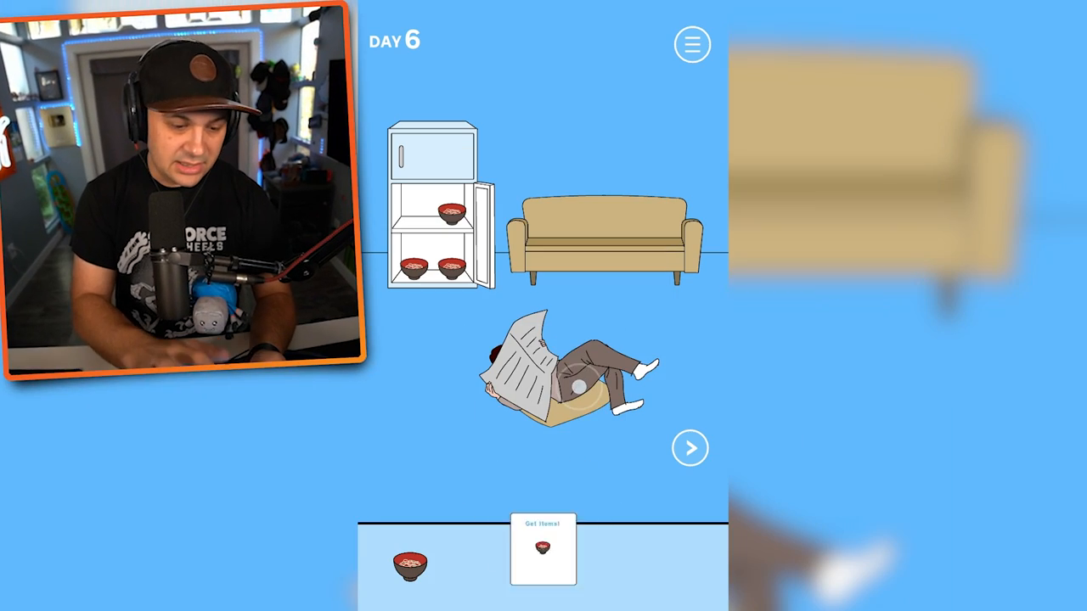
# Take a noodle bowl from the fridge to clear Day 6, then start Day 7.
pyautogui.click(542, 547)
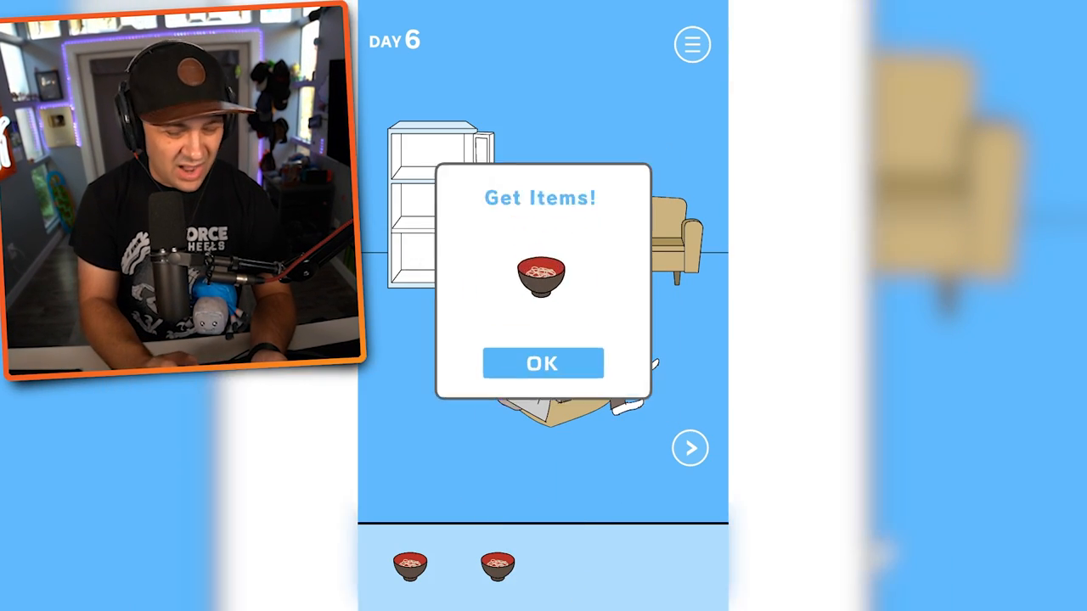
pyautogui.click(542, 363)
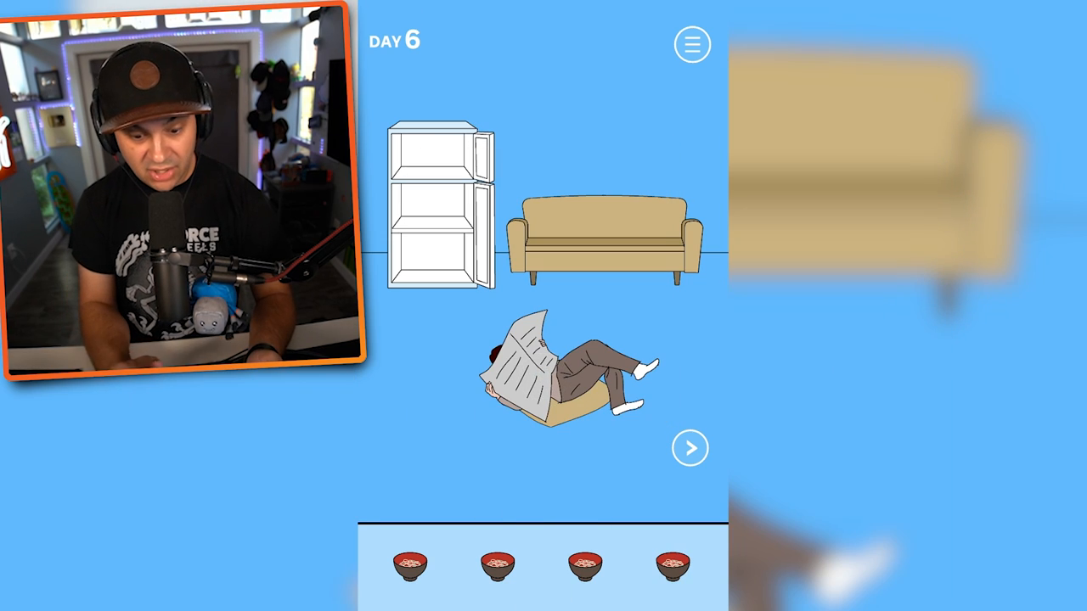
pyautogui.click(690, 447)
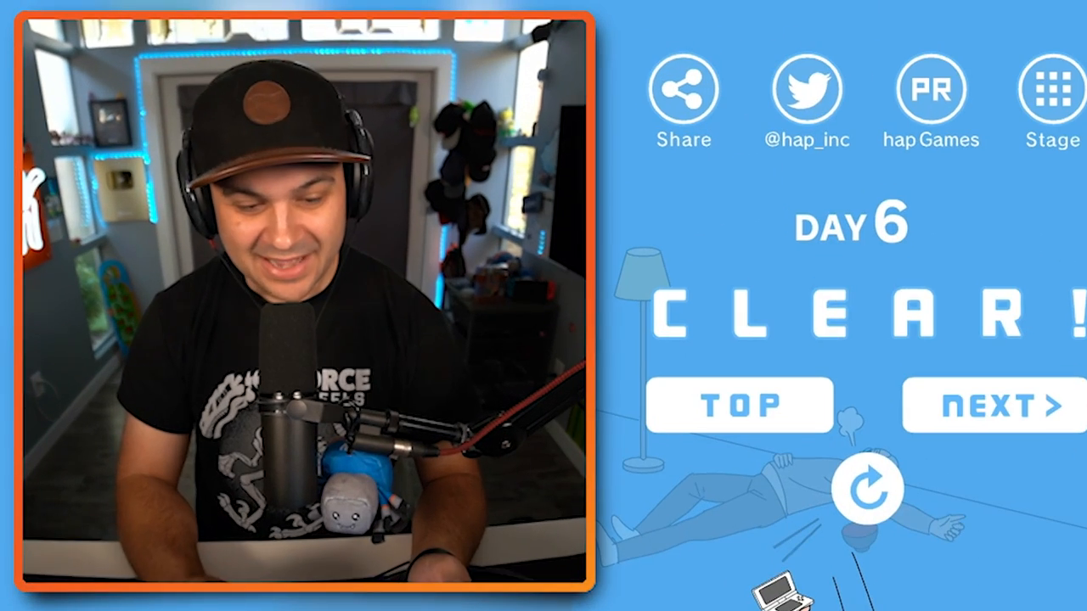
pyautogui.click(989, 405)
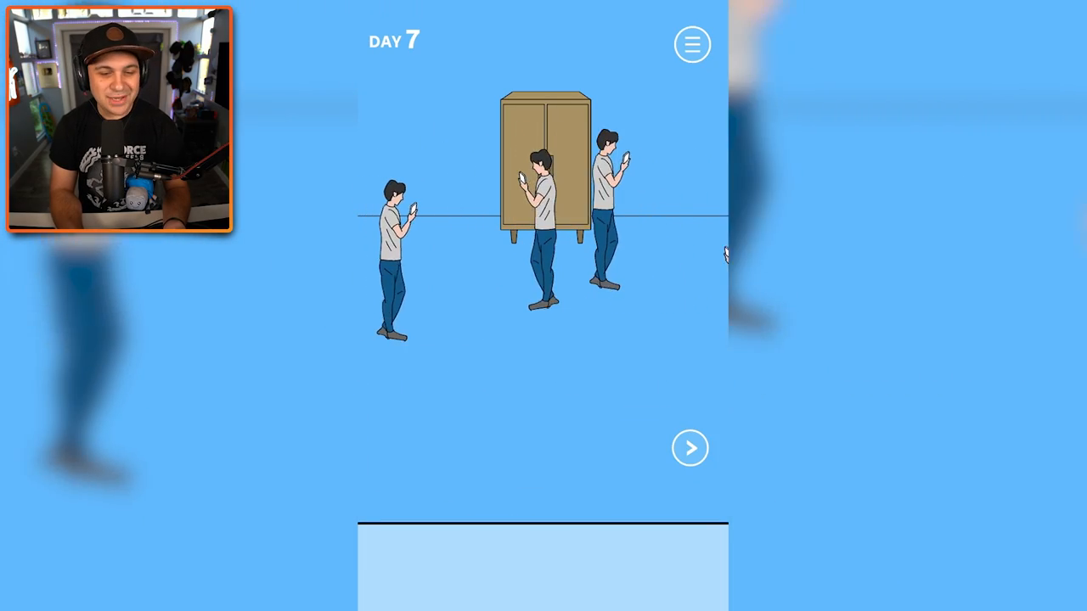
# Take the red map pin from the nightstand drawer, find the console, and start Day 8.
pyautogui.click(690, 447)
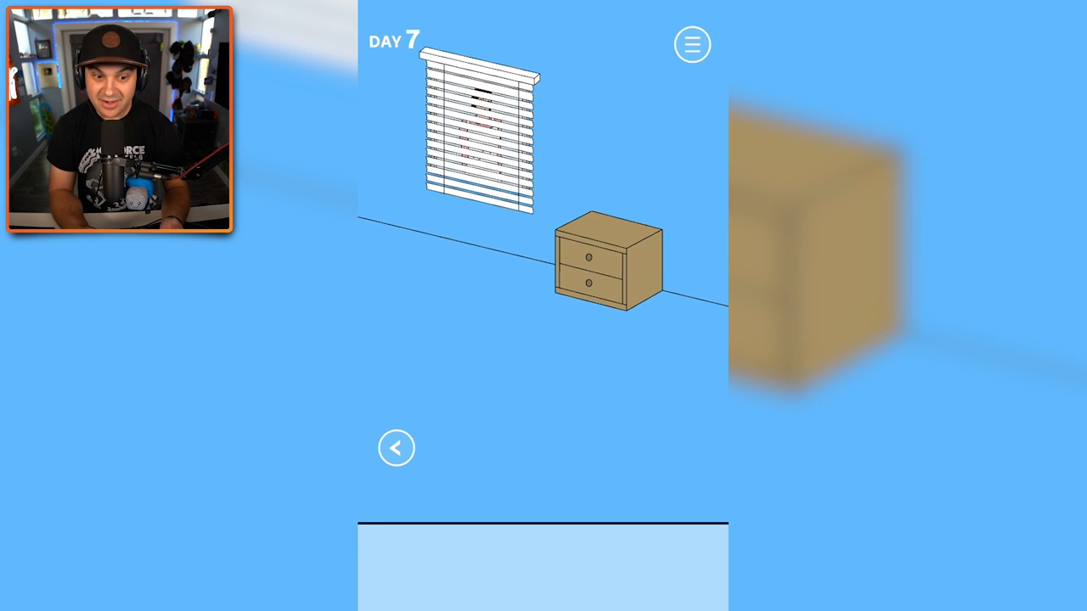
pyautogui.click(603, 264)
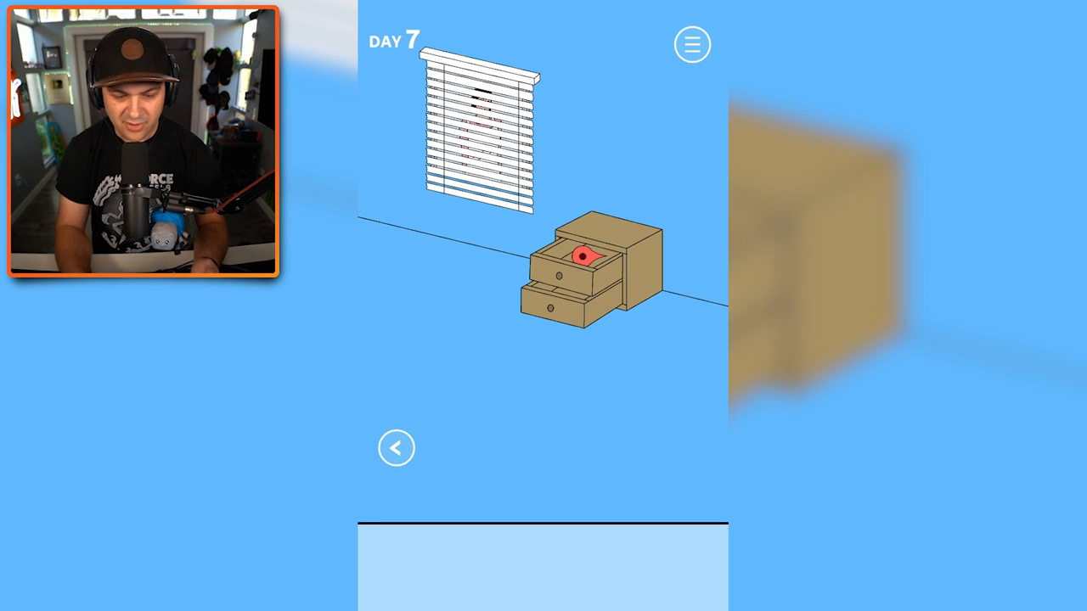
pyautogui.click(582, 255)
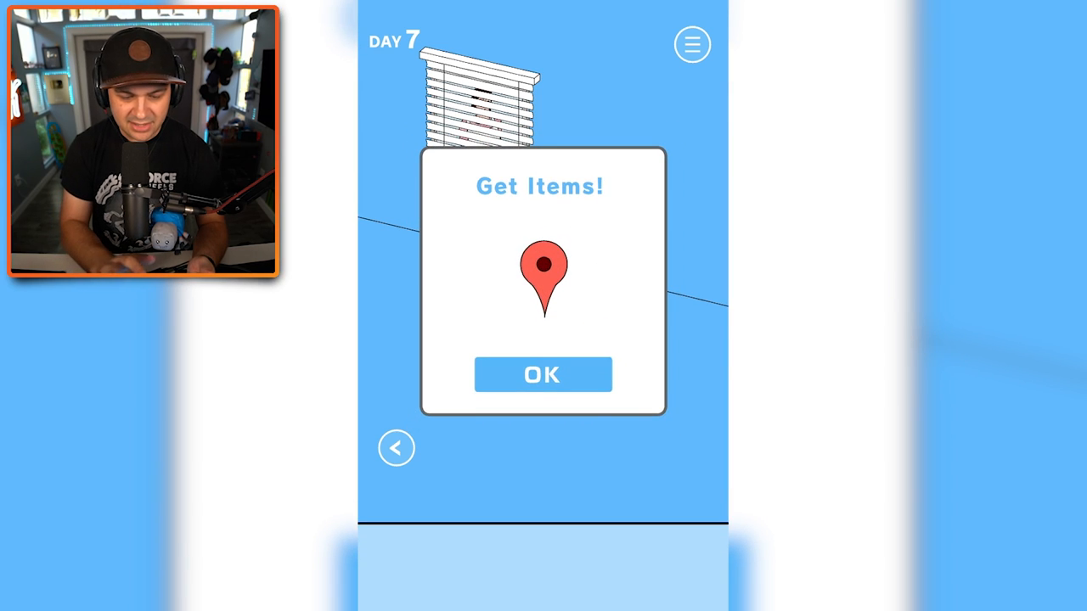
pyautogui.click(543, 374)
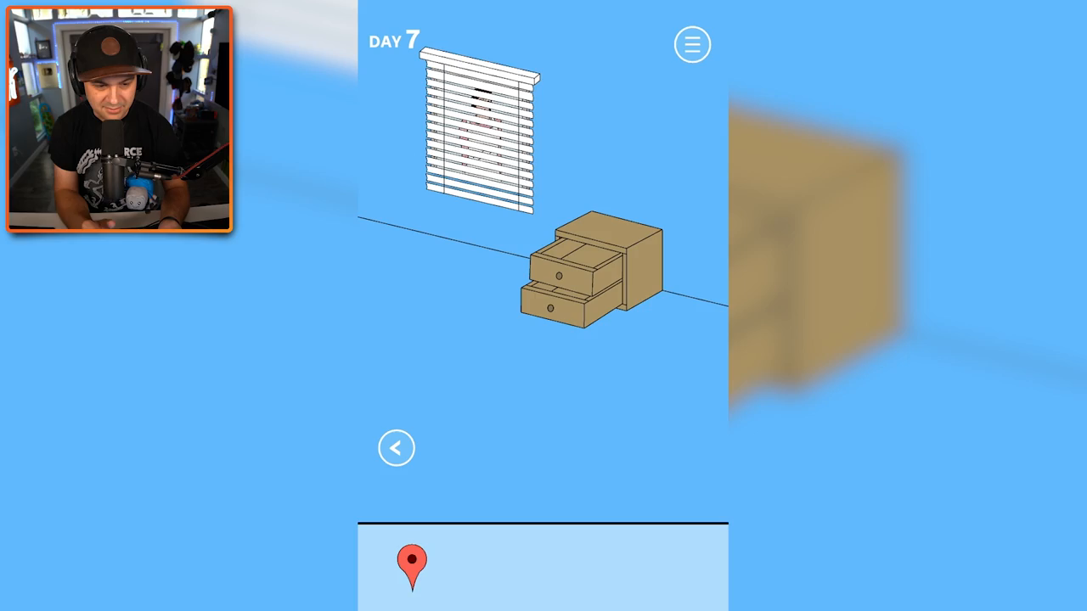
pyautogui.click(396, 448)
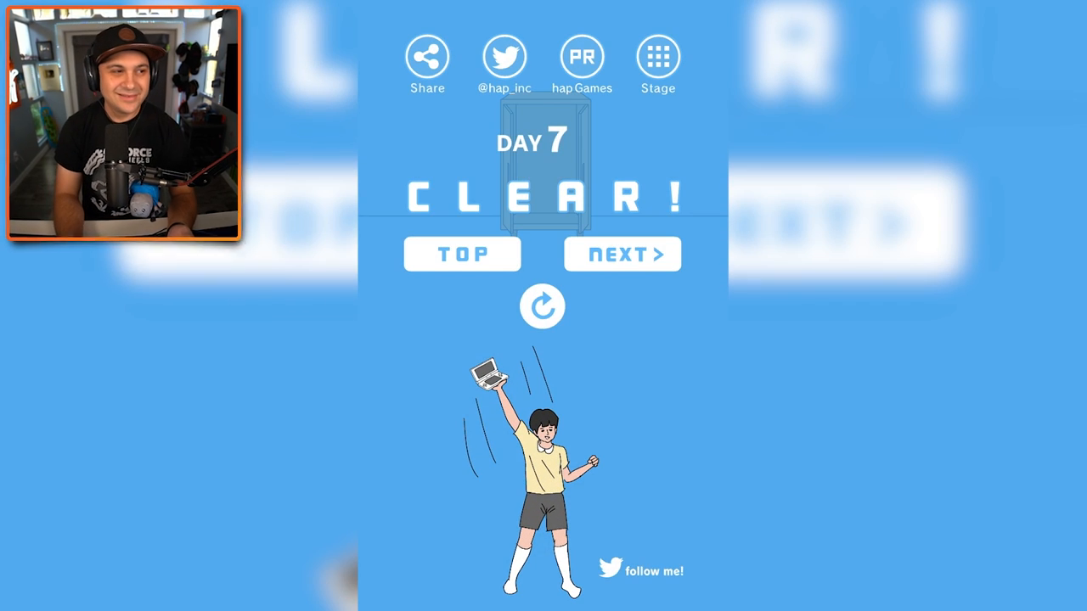
pyautogui.click(622, 254)
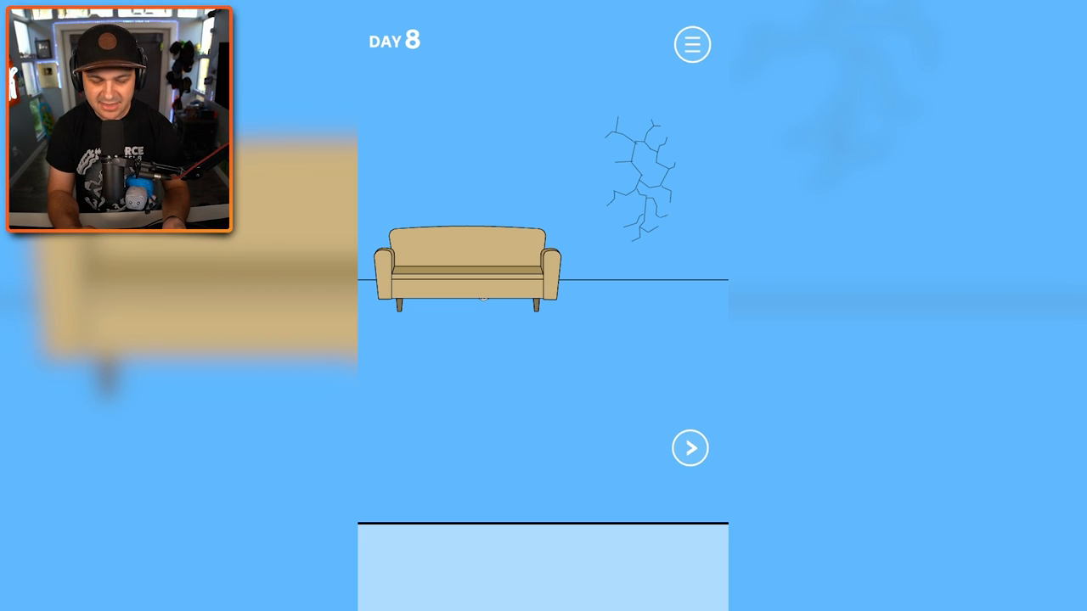
# Search the couch room, retry Day 8 after getting caught, then continue to Day 9.
pyautogui.click(689, 448)
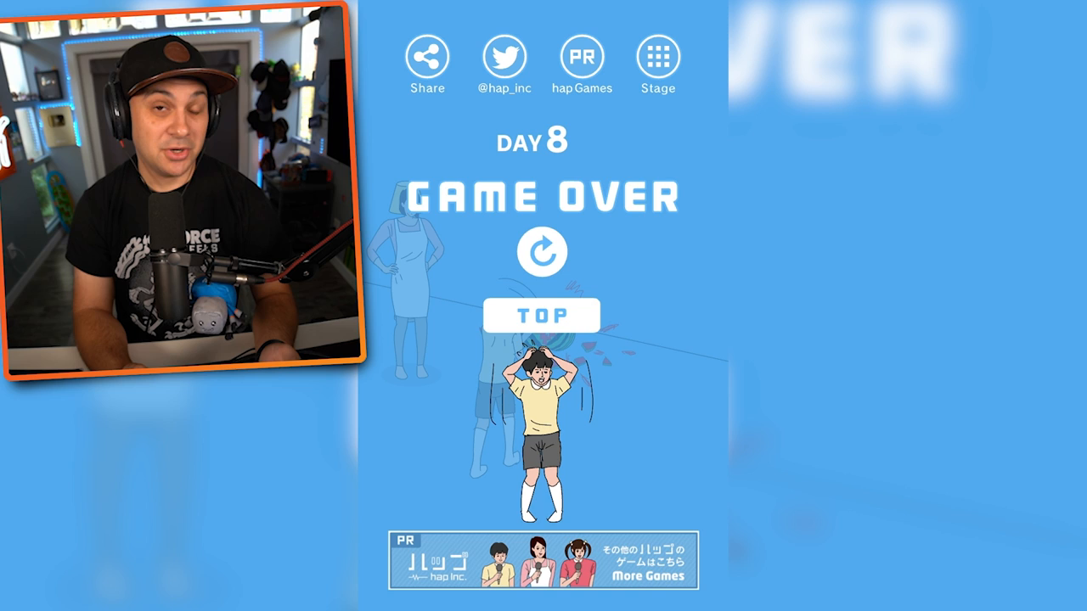
pyautogui.click(542, 252)
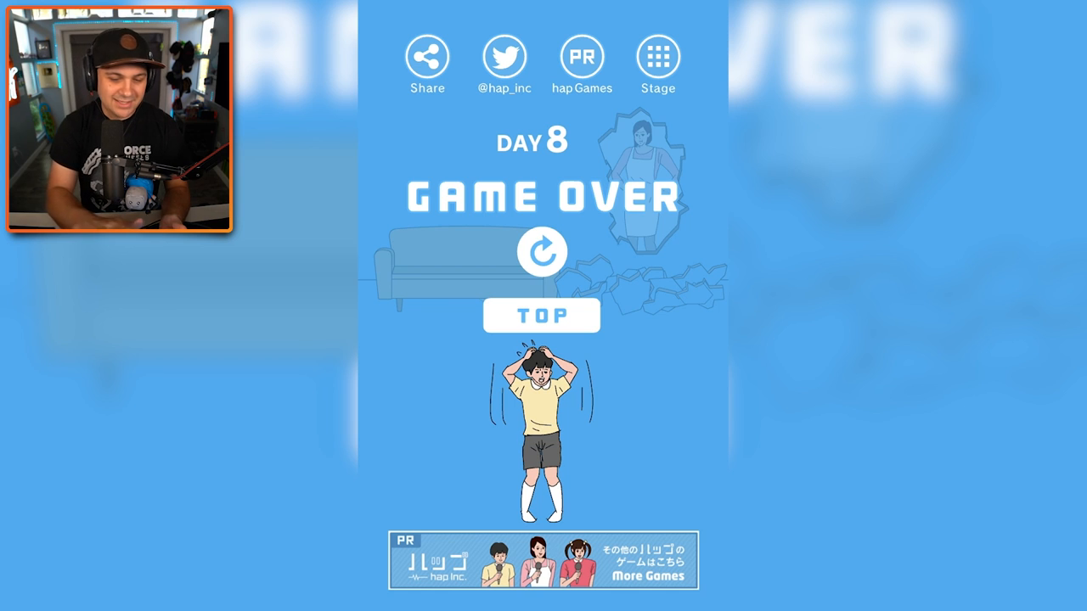
pyautogui.click(541, 251)
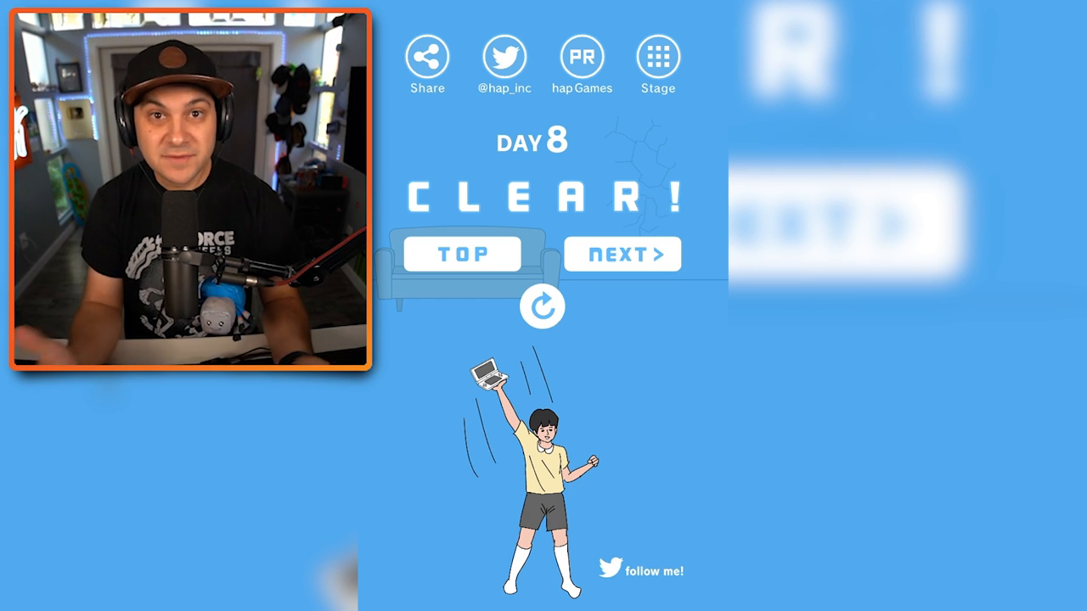
pyautogui.click(622, 254)
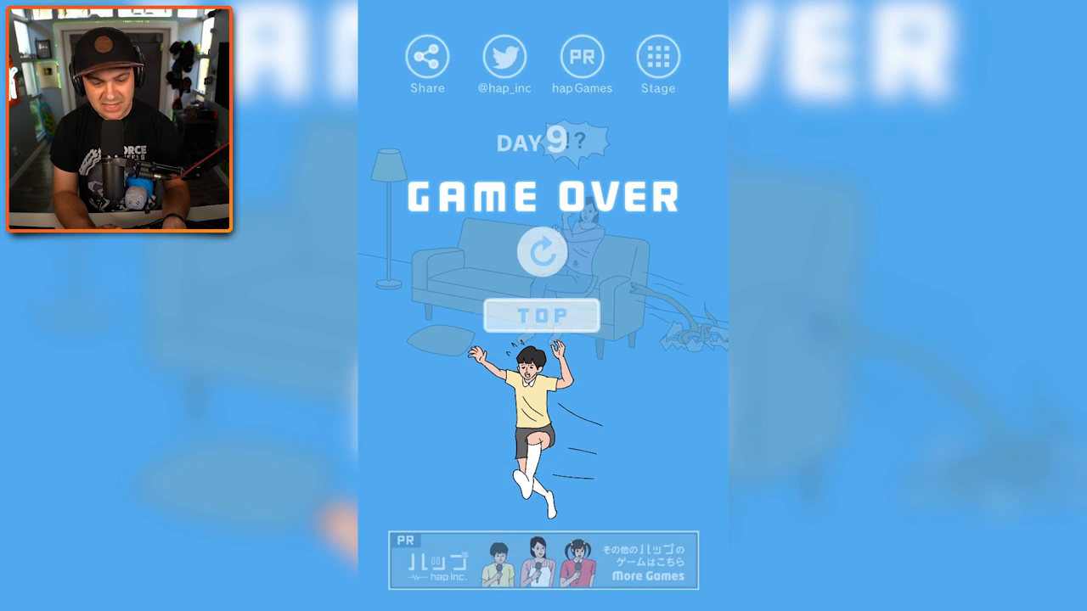
# Retry Day 9, turn to the cabinet wall and collect the jagged item beneath it.
pyautogui.click(543, 250)
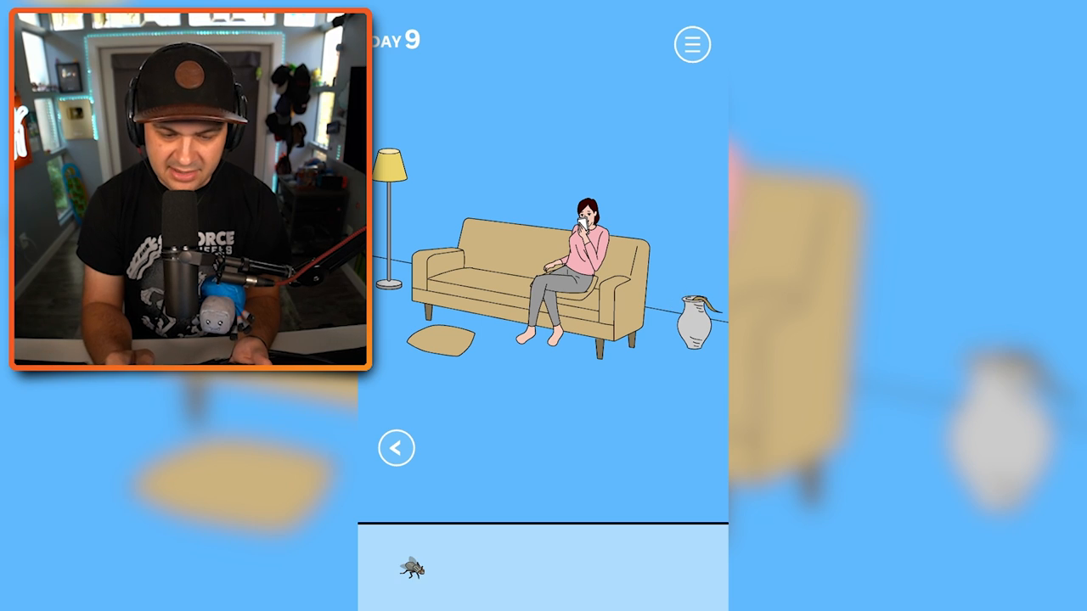
pyautogui.click(396, 448)
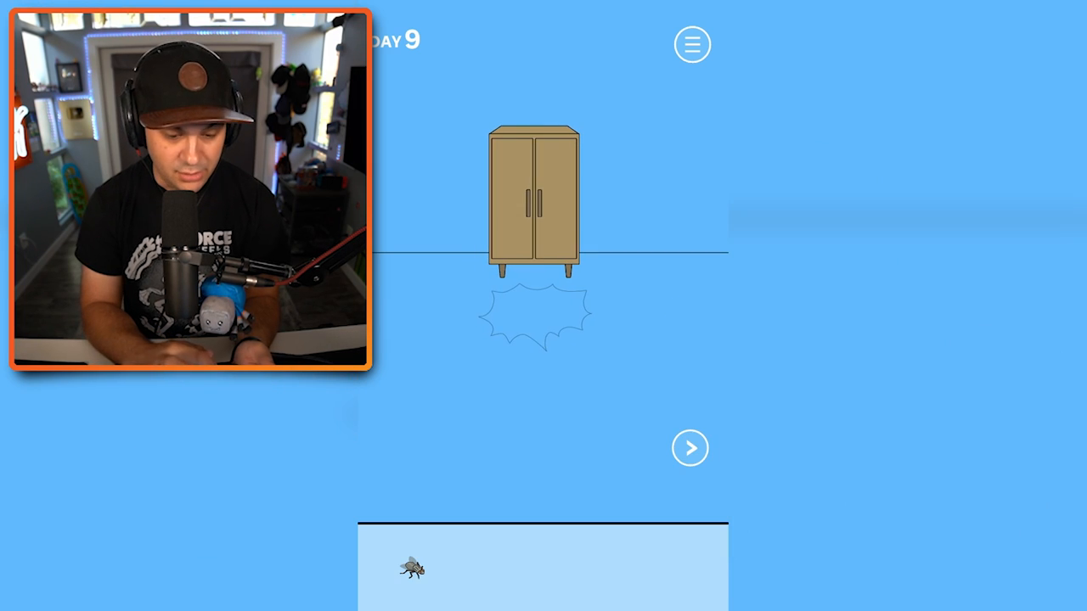
pyautogui.click(690, 448)
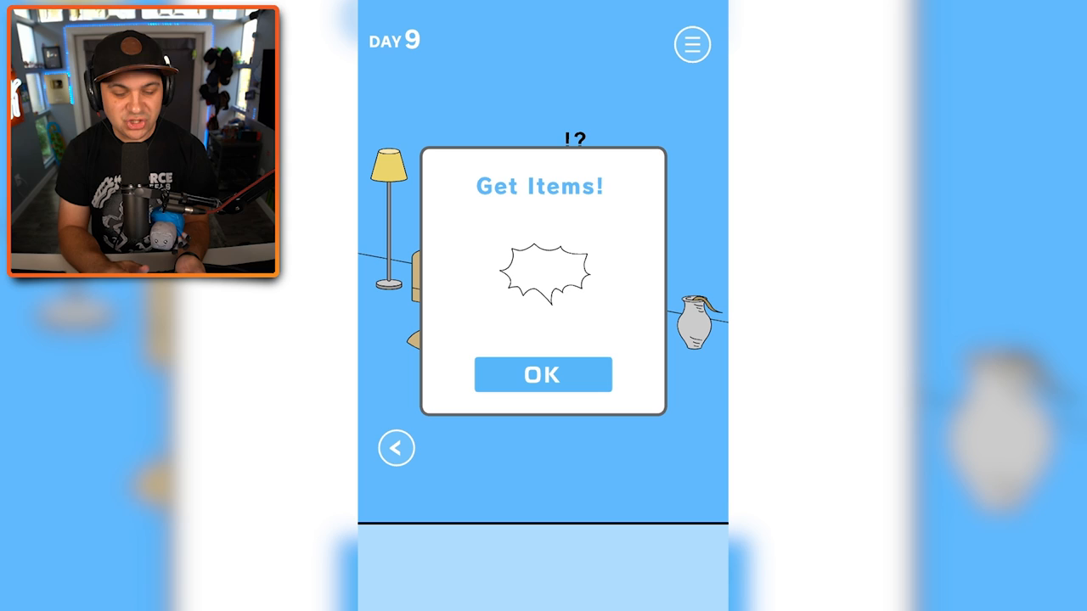
pyautogui.click(543, 375)
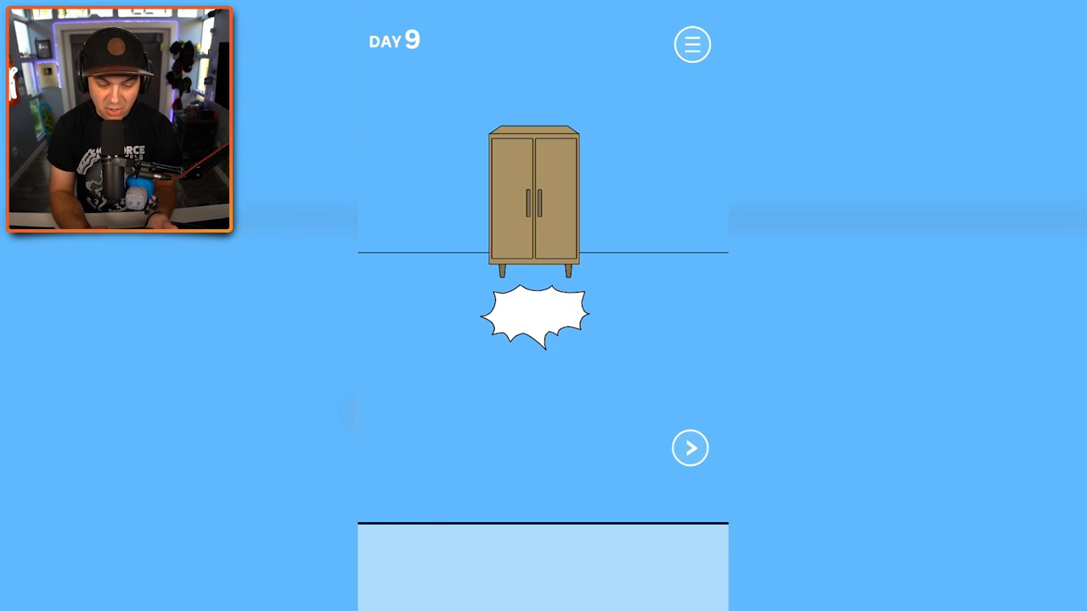
pyautogui.click(690, 448)
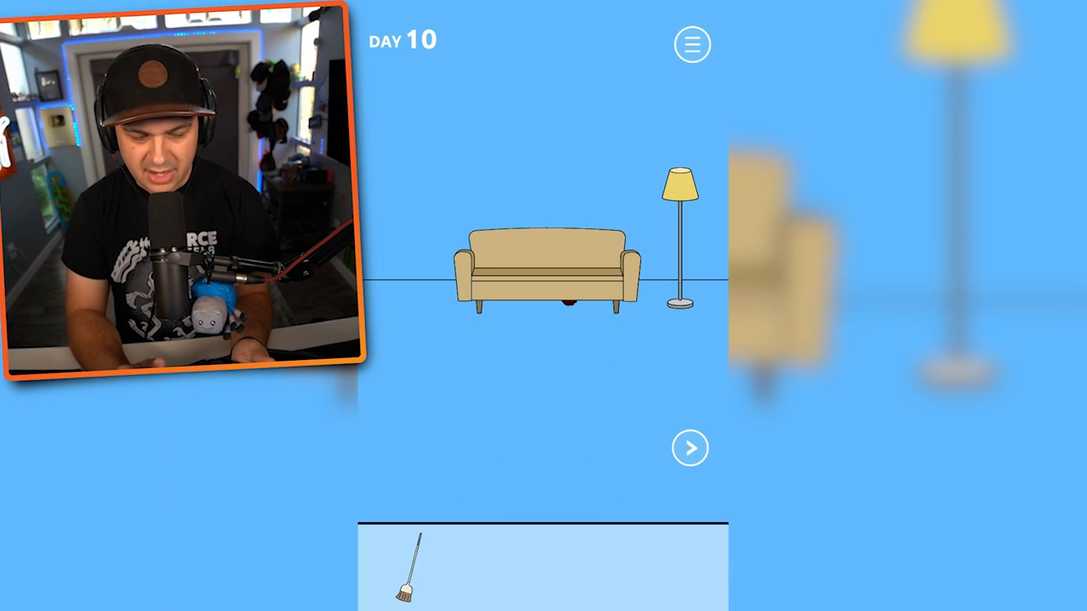
# Search the couch and shutters views, reveal the hidden console, and advance to Day 11.
pyautogui.click(690, 448)
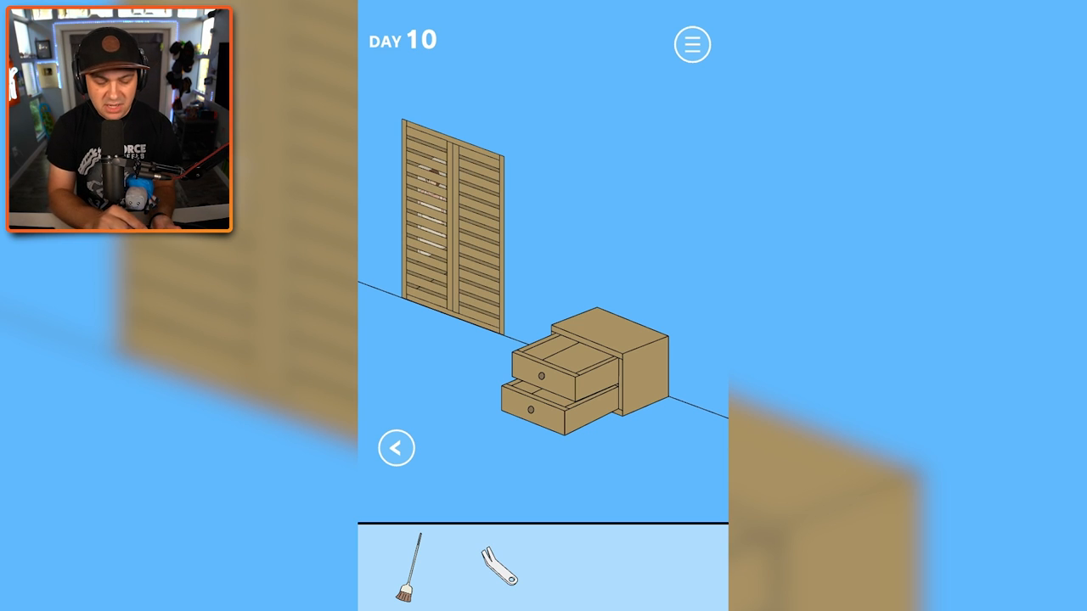
pyautogui.click(395, 448)
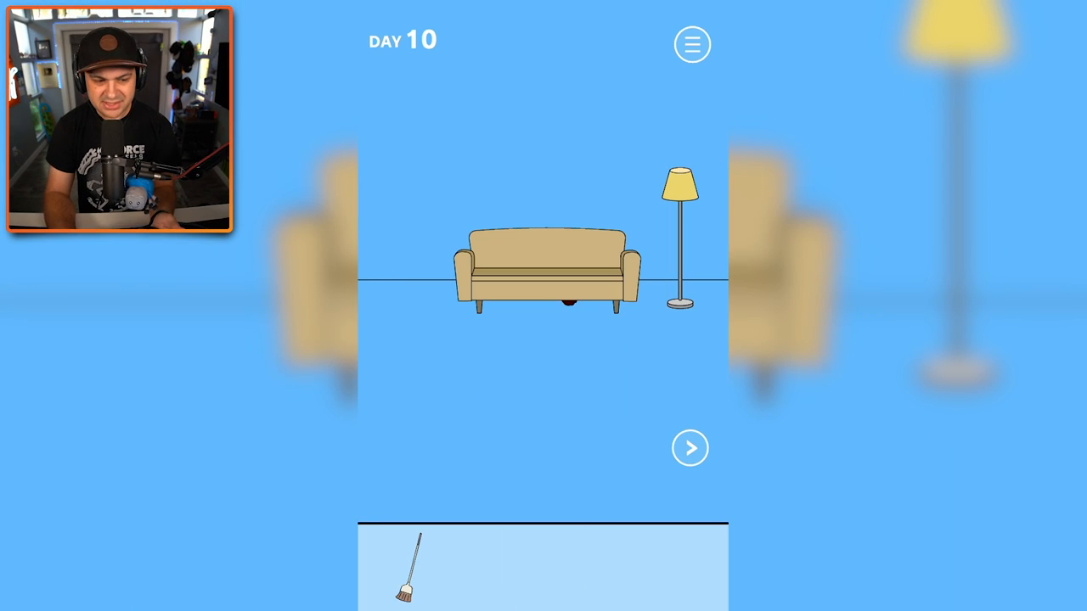
pyautogui.click(690, 448)
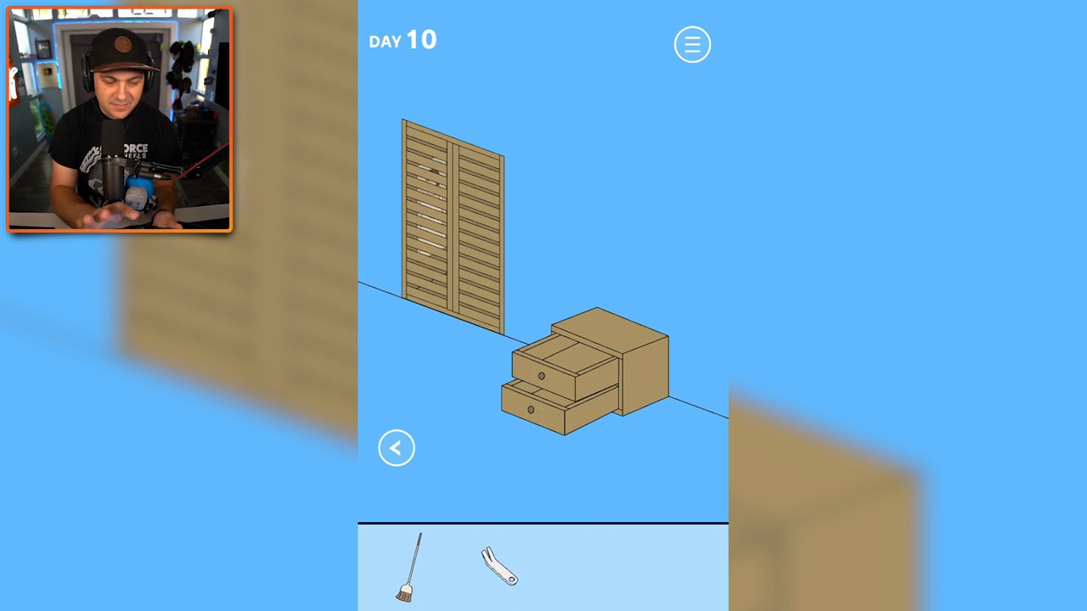
pyautogui.click(454, 220)
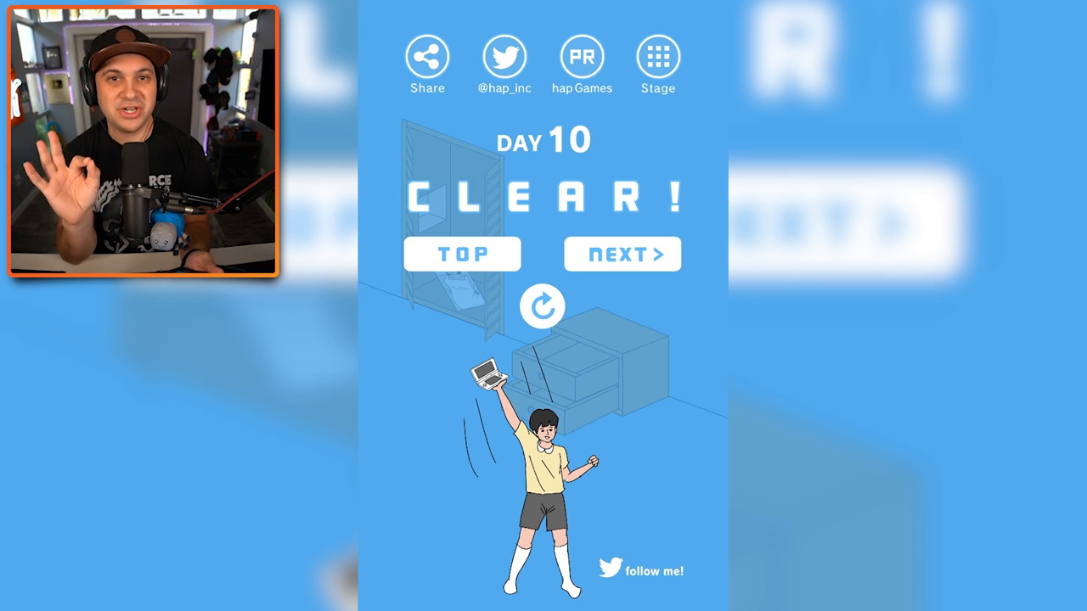
pyautogui.click(622, 254)
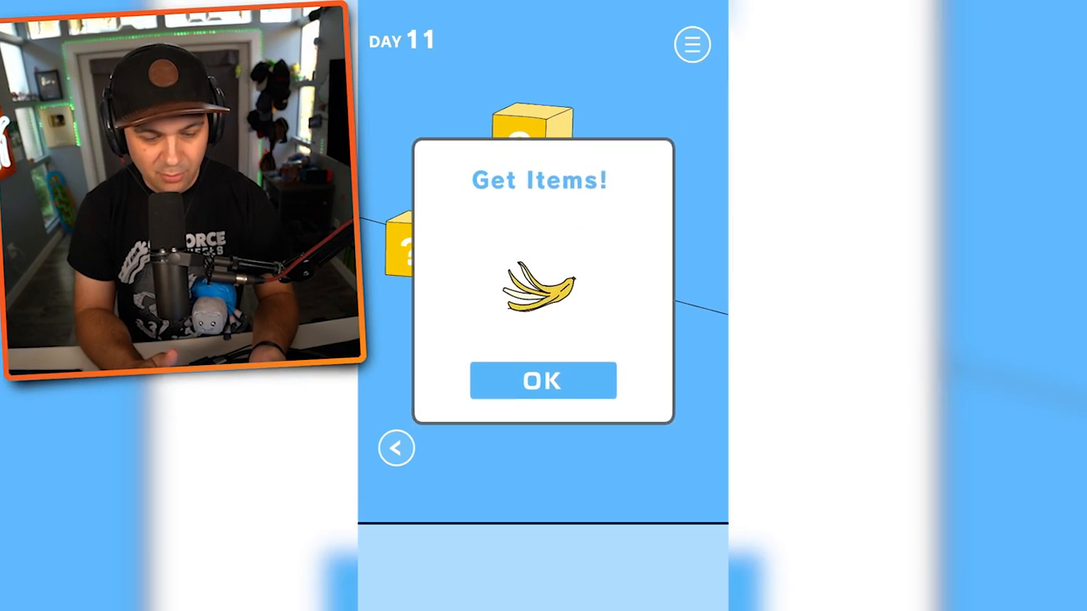
# Accept the banana peel, use it on the karts, and retry Day 11 after game over.
pyautogui.click(543, 381)
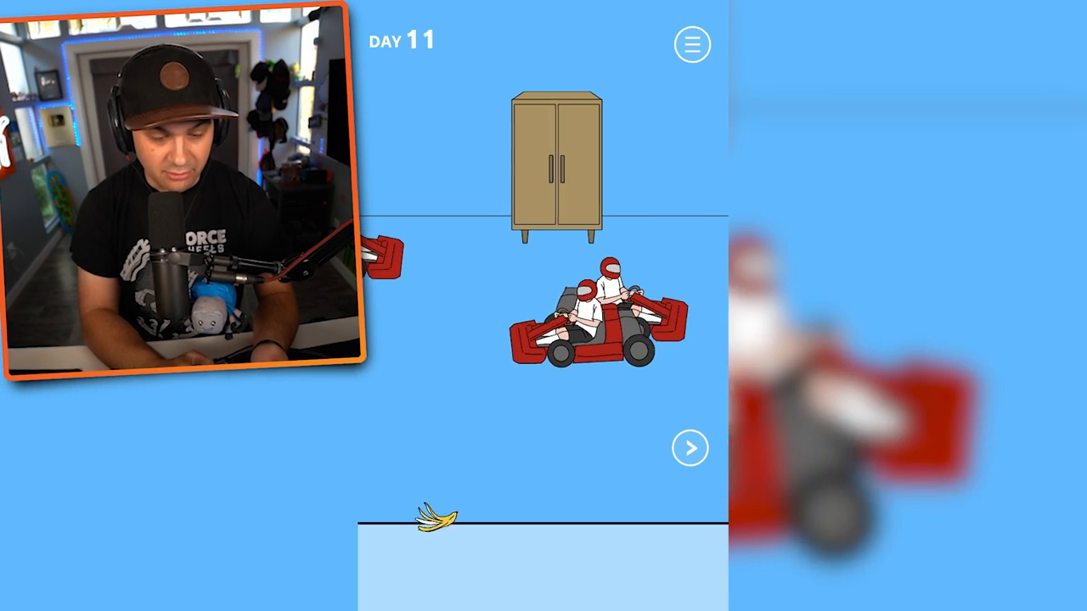
pyautogui.click(688, 448)
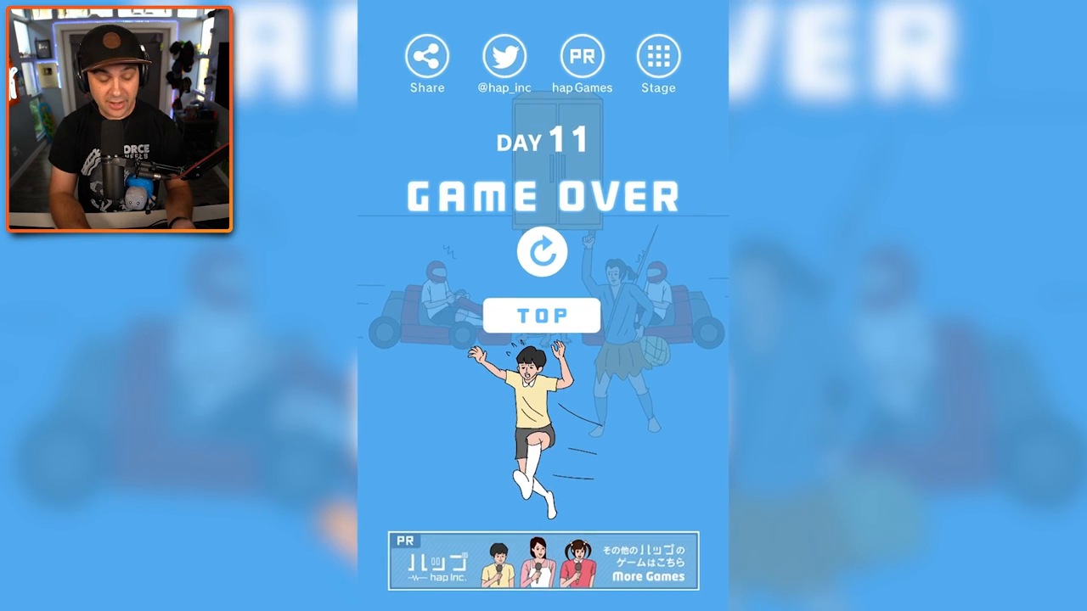
pyautogui.click(542, 252)
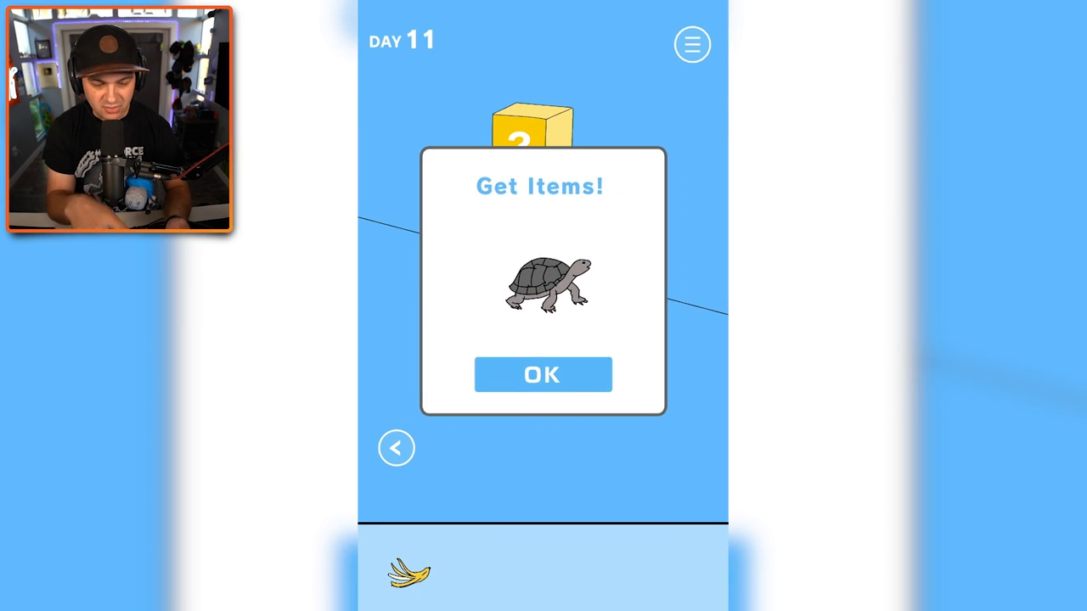
# Accept the turtle, open and close the options menu, and take another banana peel.
pyautogui.click(543, 375)
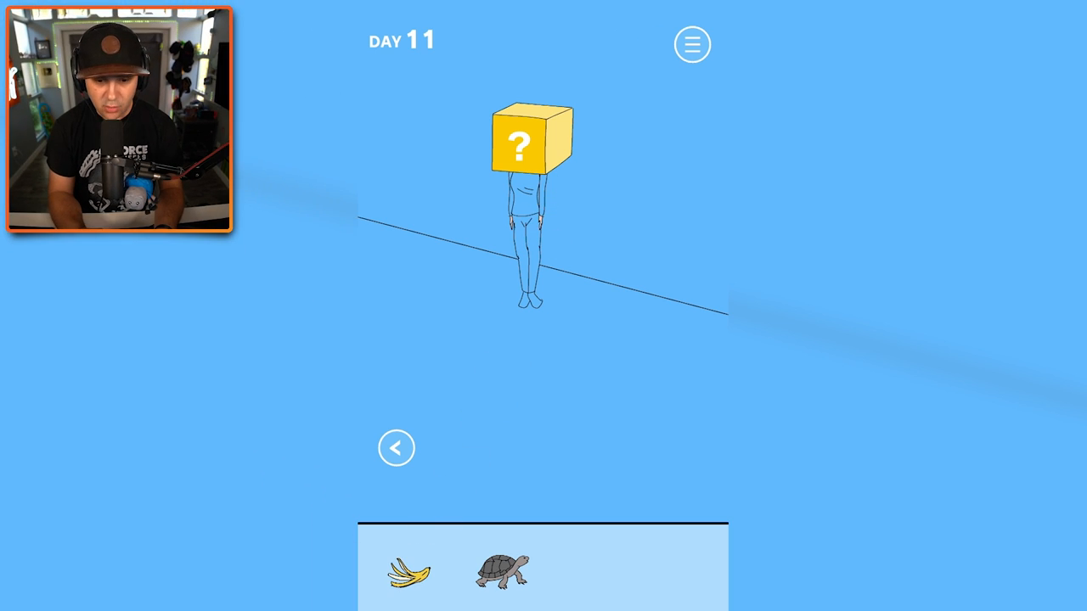
pyautogui.click(691, 44)
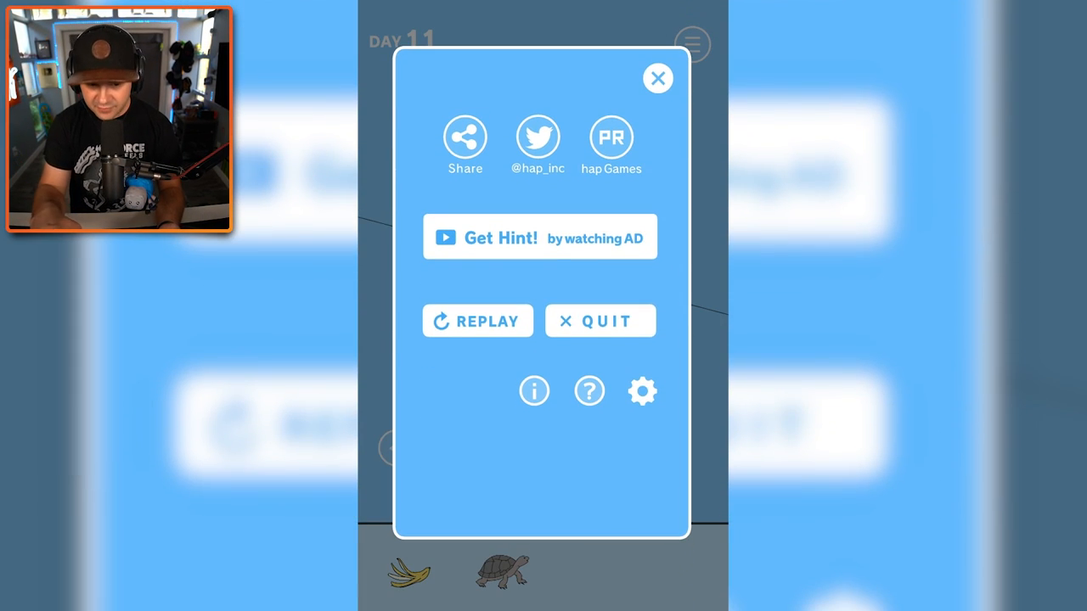
pyautogui.click(657, 77)
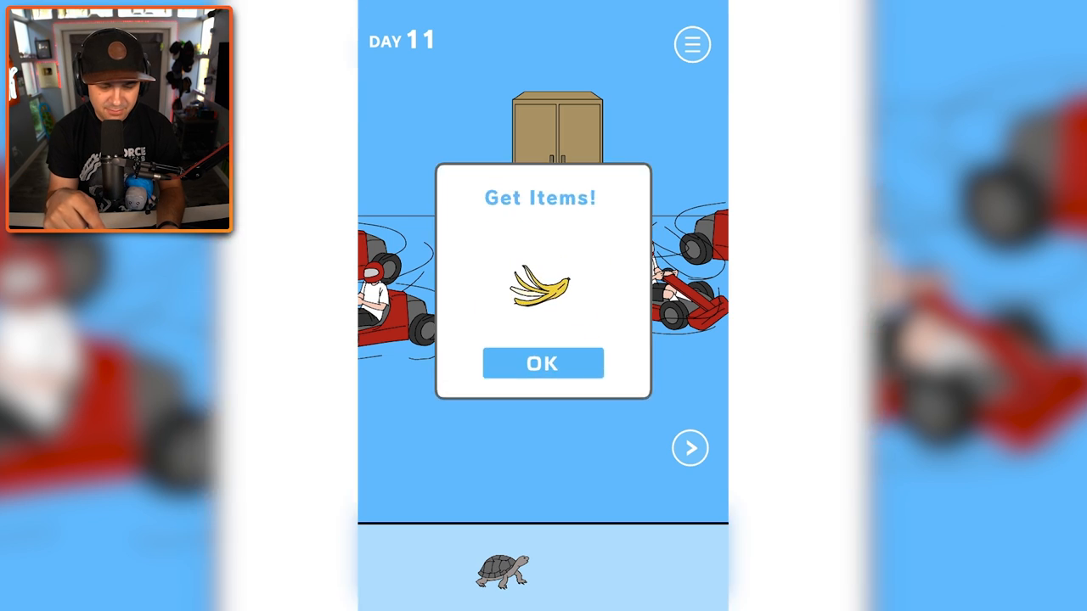
pyautogui.click(542, 363)
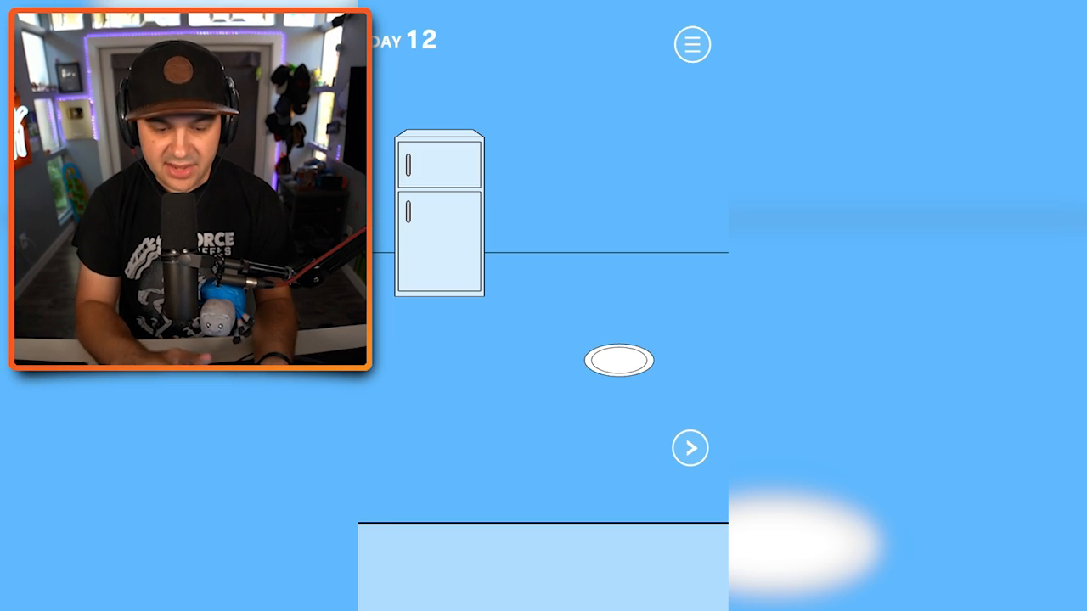
# Take a banana from the fridge, find the console, and advance to Day 13.
pyautogui.click(442, 216)
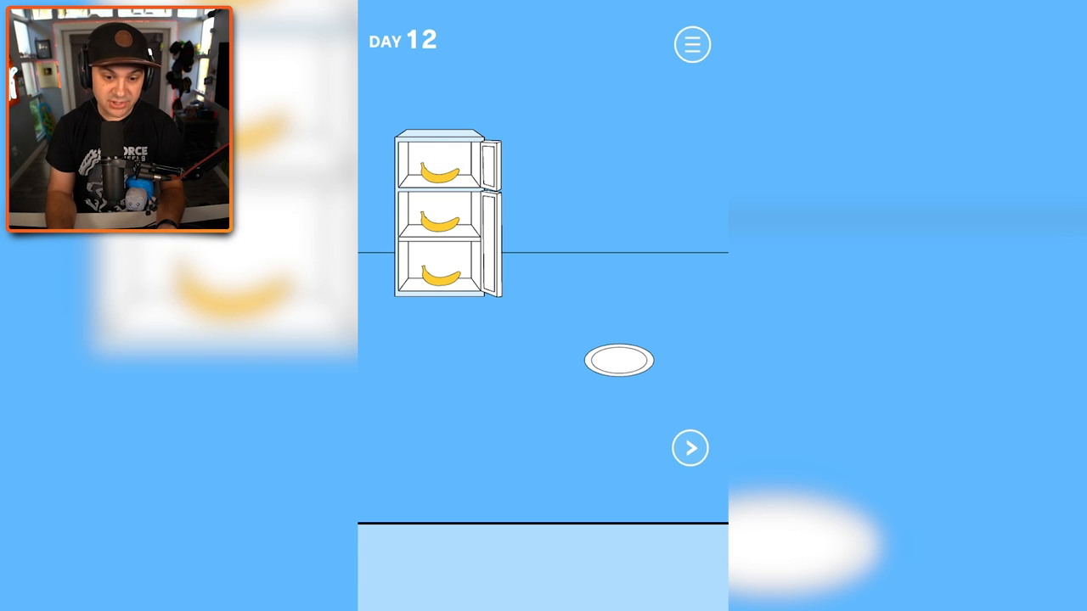
pyautogui.click(618, 360)
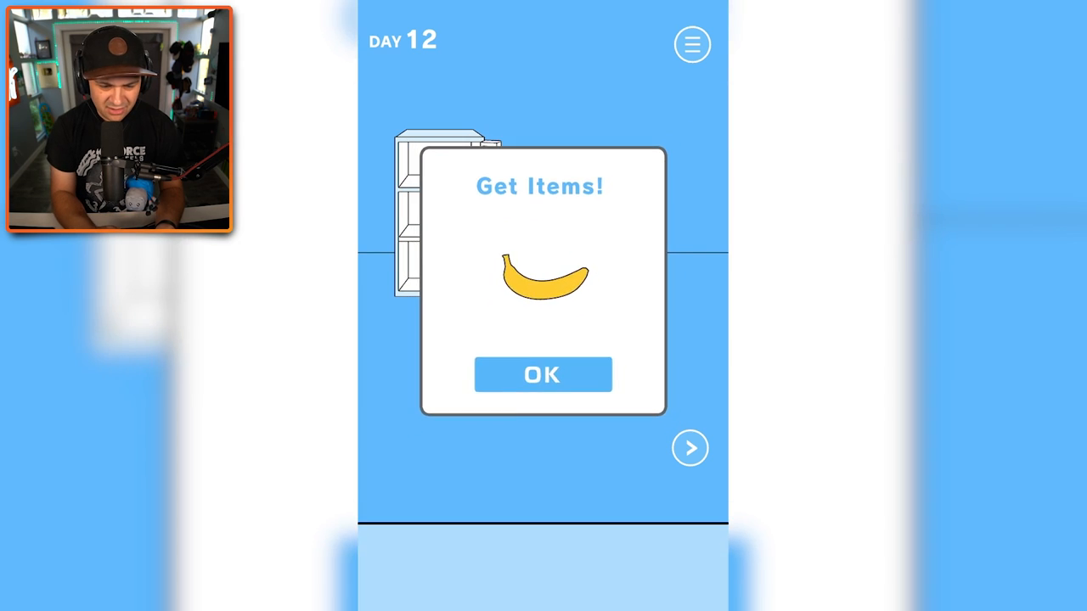
pyautogui.click(542, 374)
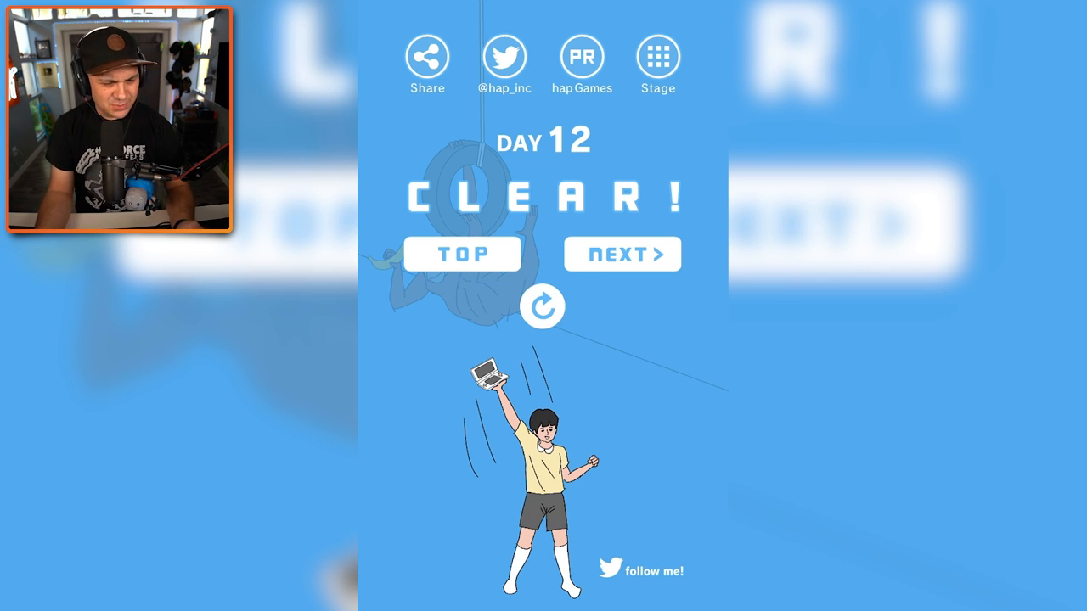
pyautogui.click(622, 254)
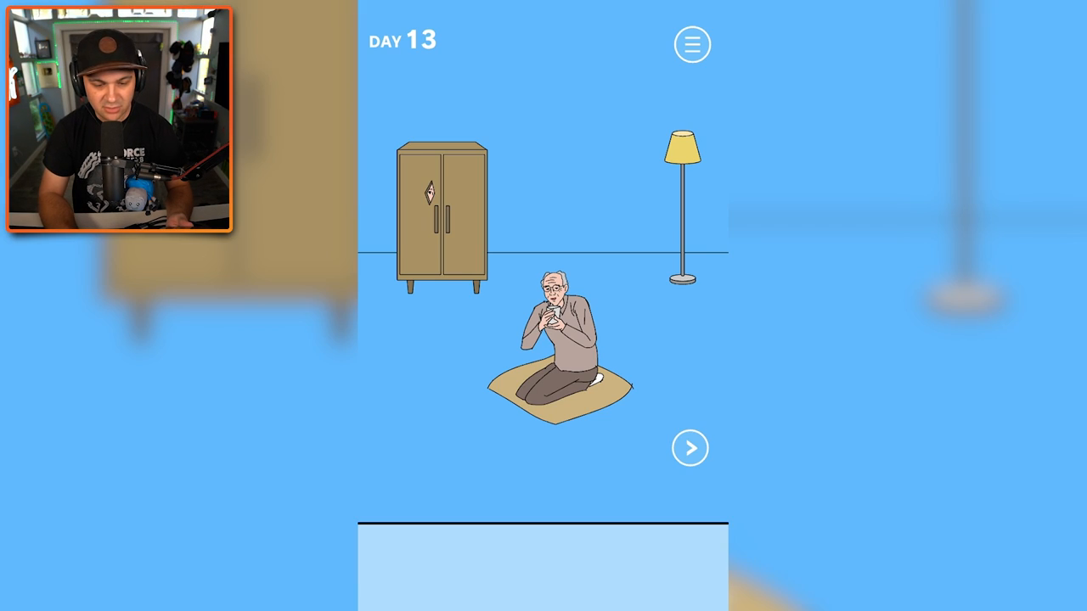
# Take the hockey mask from the nightstand's top drawer.
pyautogui.click(690, 448)
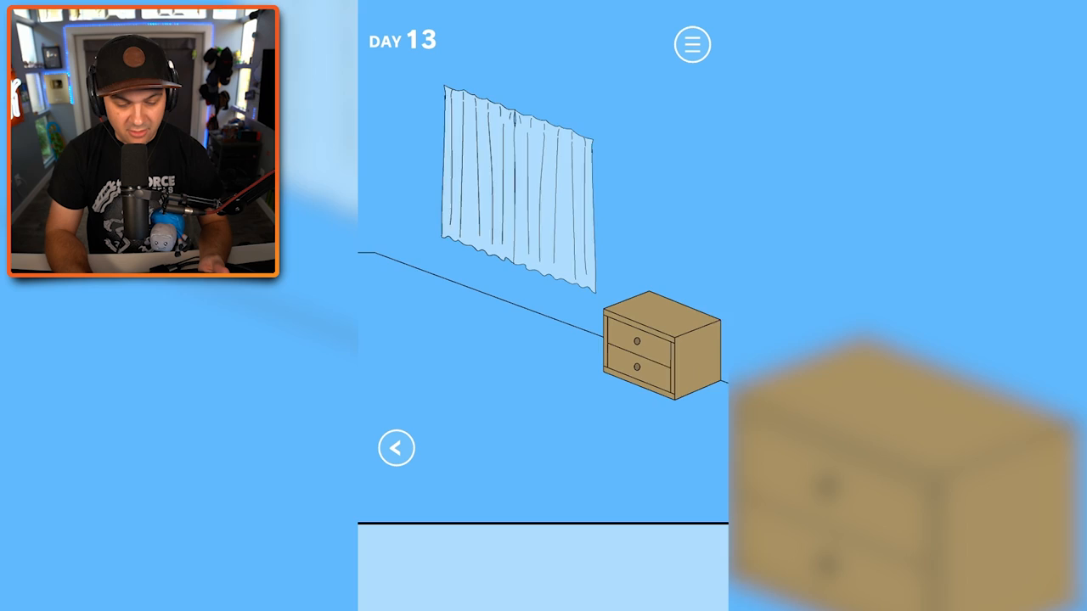
pyautogui.click(641, 348)
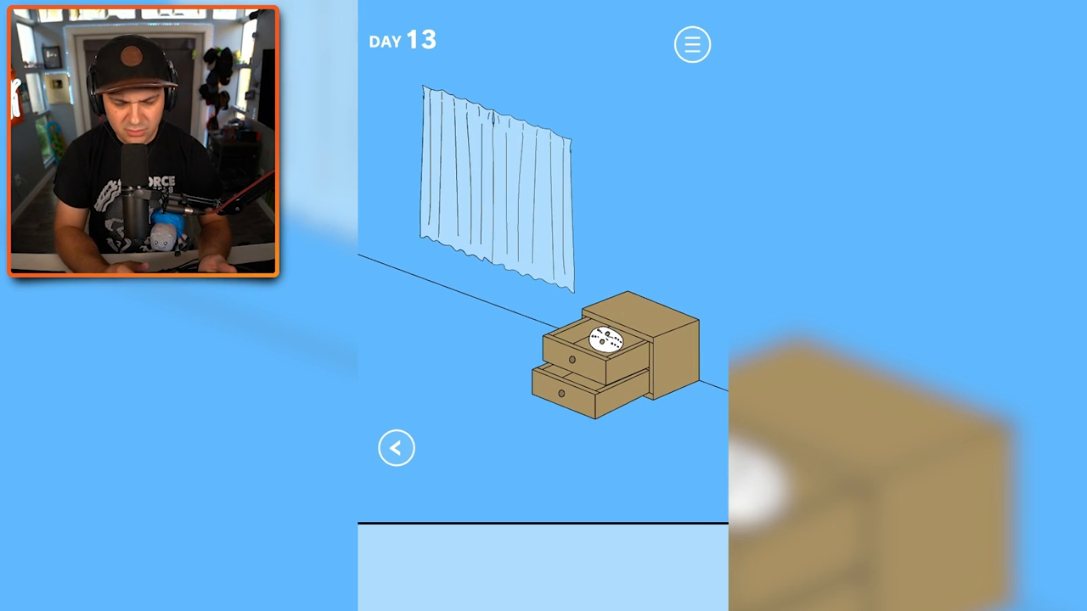
pyautogui.click(599, 338)
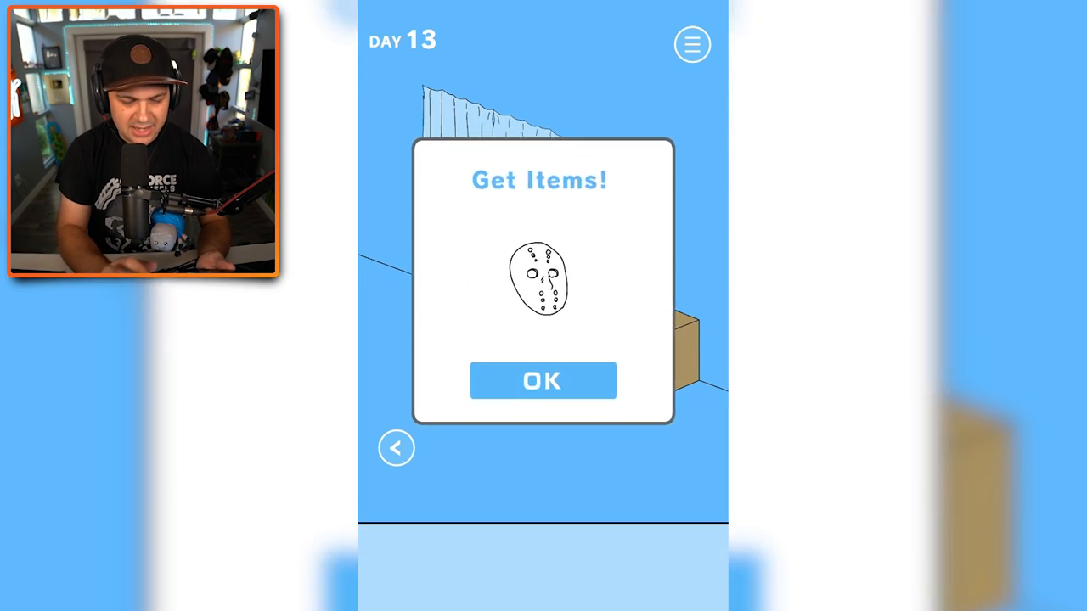
pyautogui.click(542, 381)
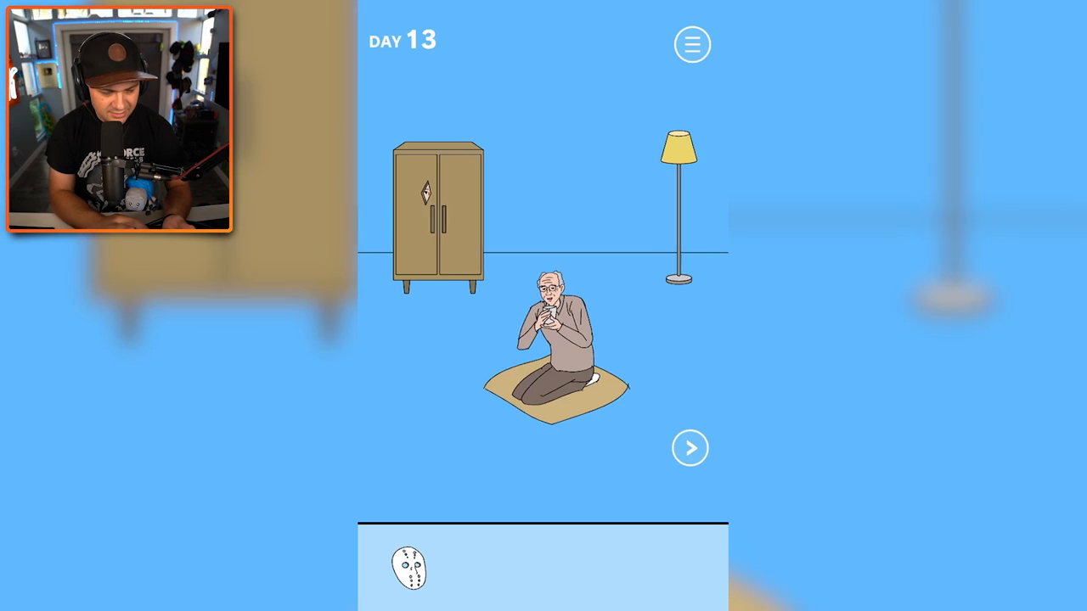
# Collect the UFO by the window and use it on the kneeling man.
pyautogui.click(691, 448)
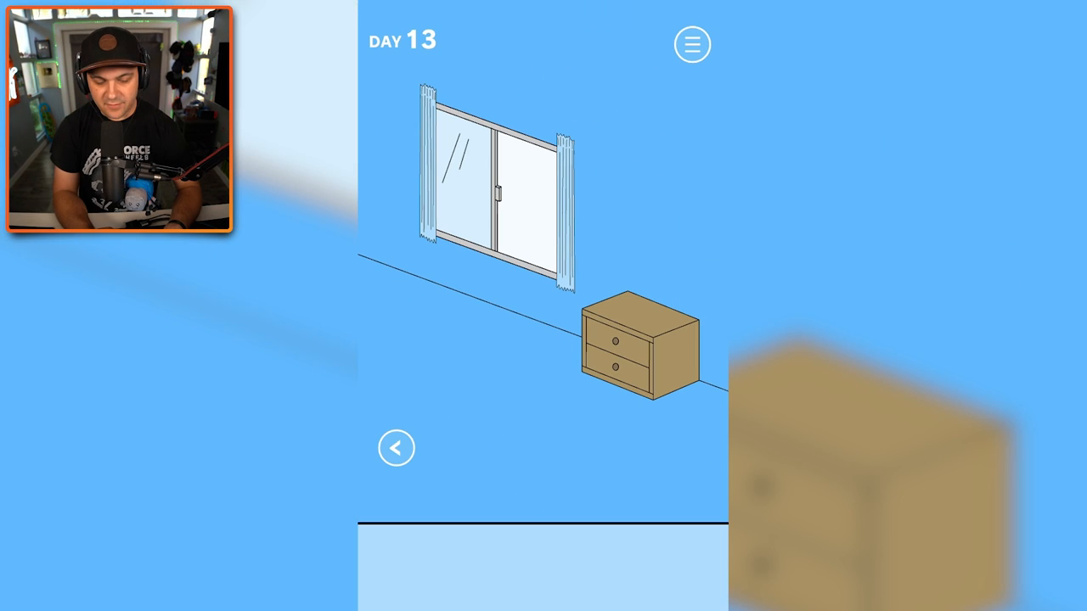
pyautogui.click(556, 386)
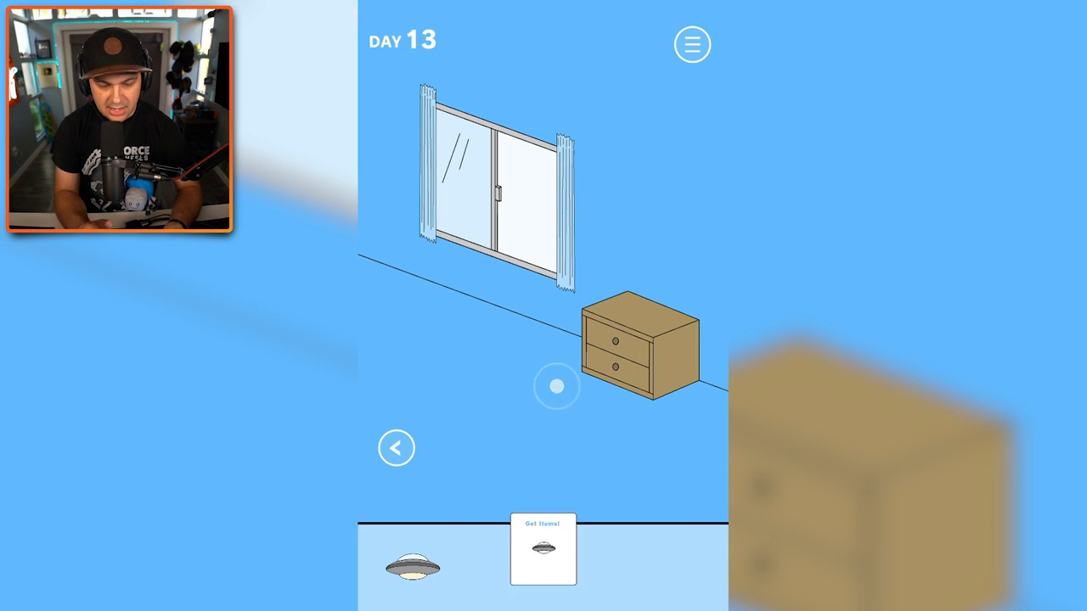
pyautogui.click(557, 386)
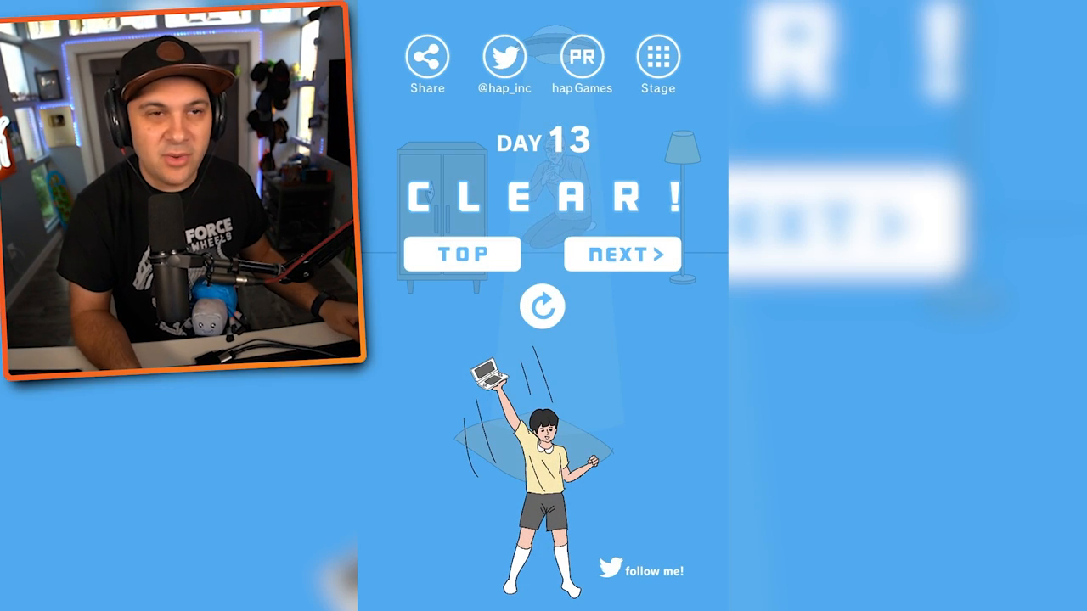
# Advance to Day 14, retry after a game over, and search both sides of the room.
pyautogui.click(622, 255)
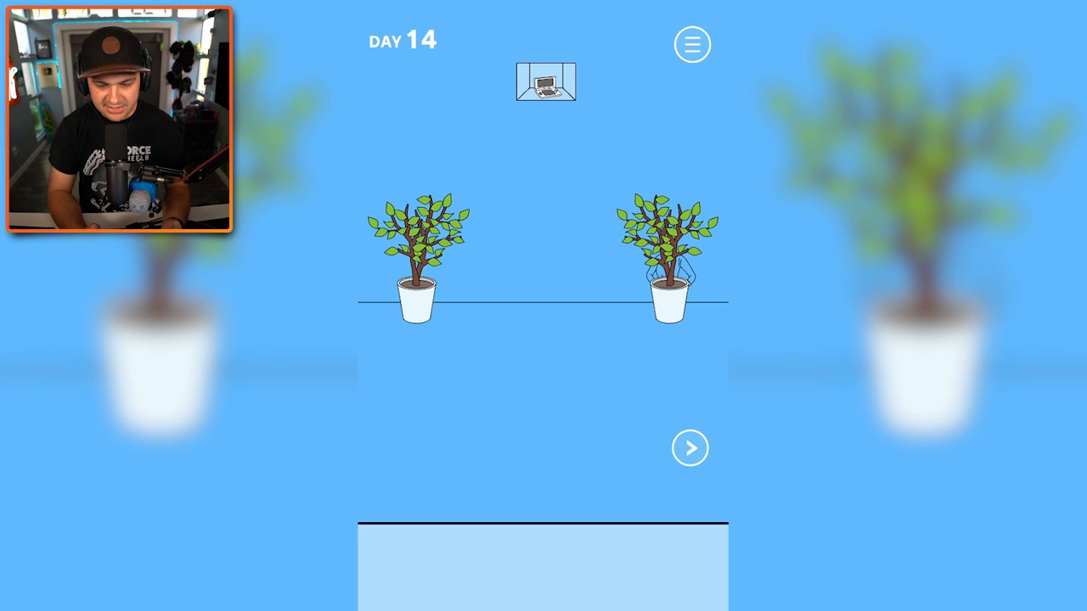
pyautogui.click(690, 448)
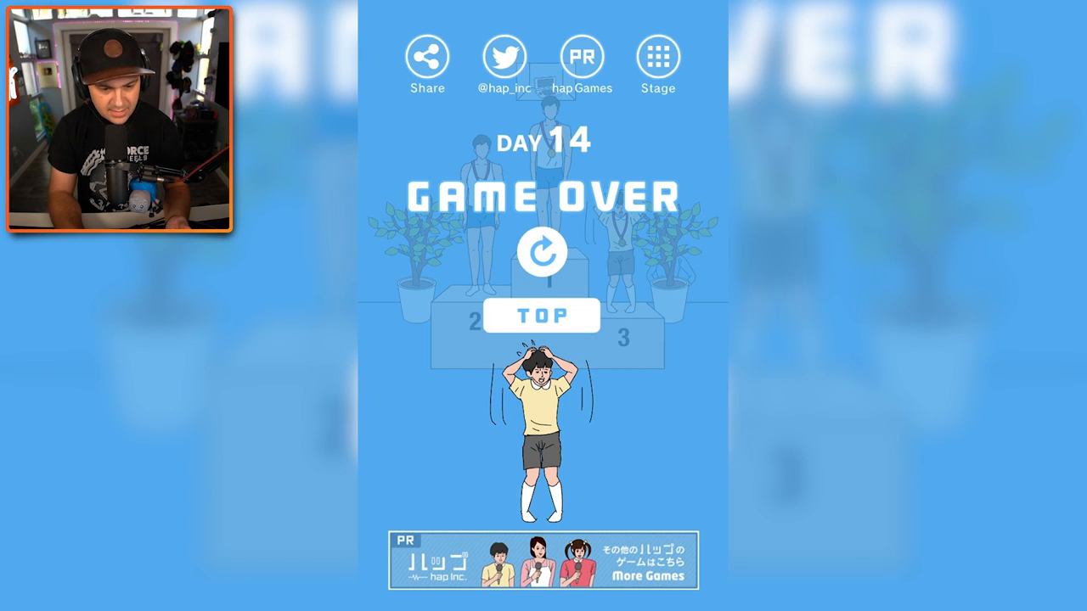
pyautogui.click(542, 247)
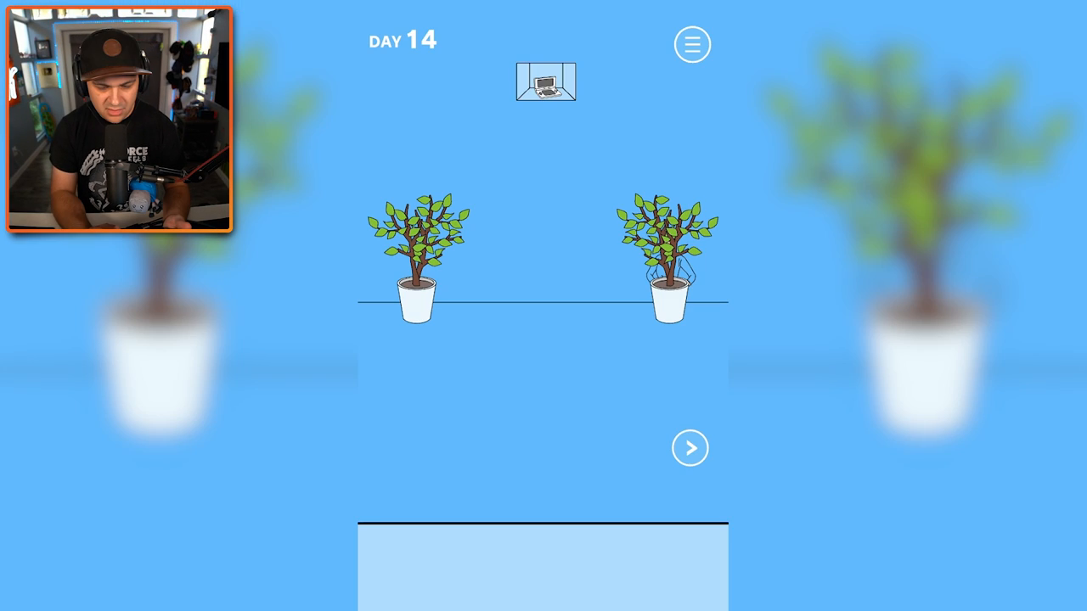
pyautogui.click(690, 447)
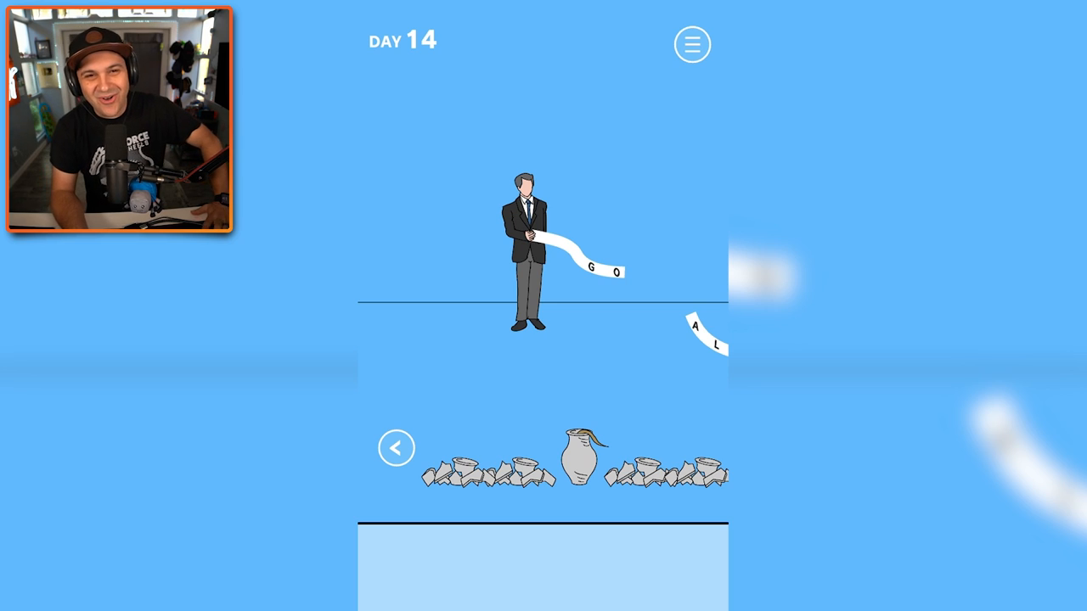
pyautogui.click(396, 447)
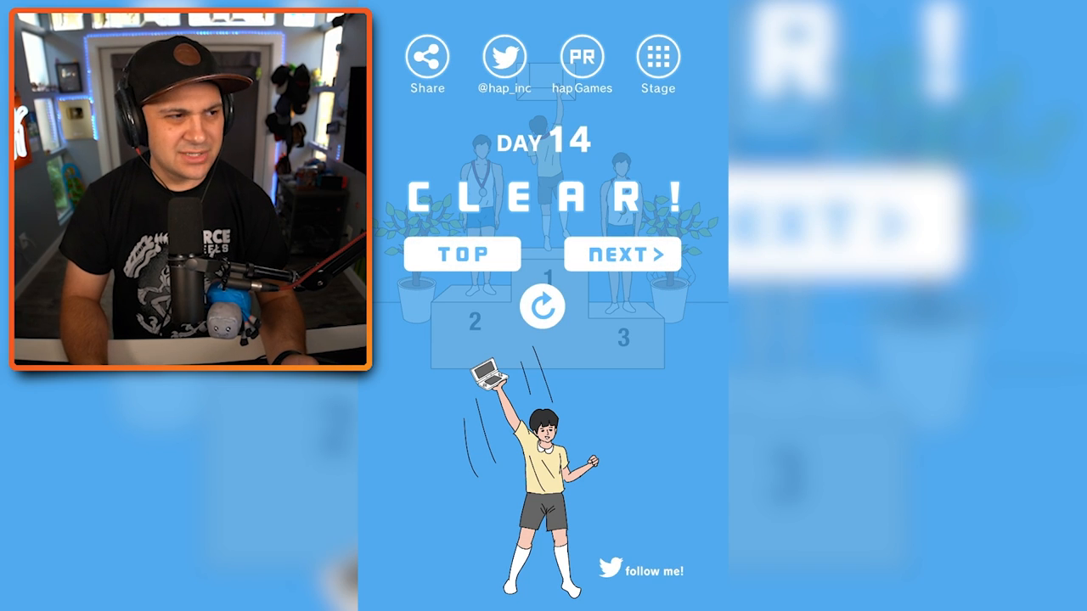
# Advance to Day 15, take the flashlight, retry after game over, and search the dark room.
pyautogui.click(620, 254)
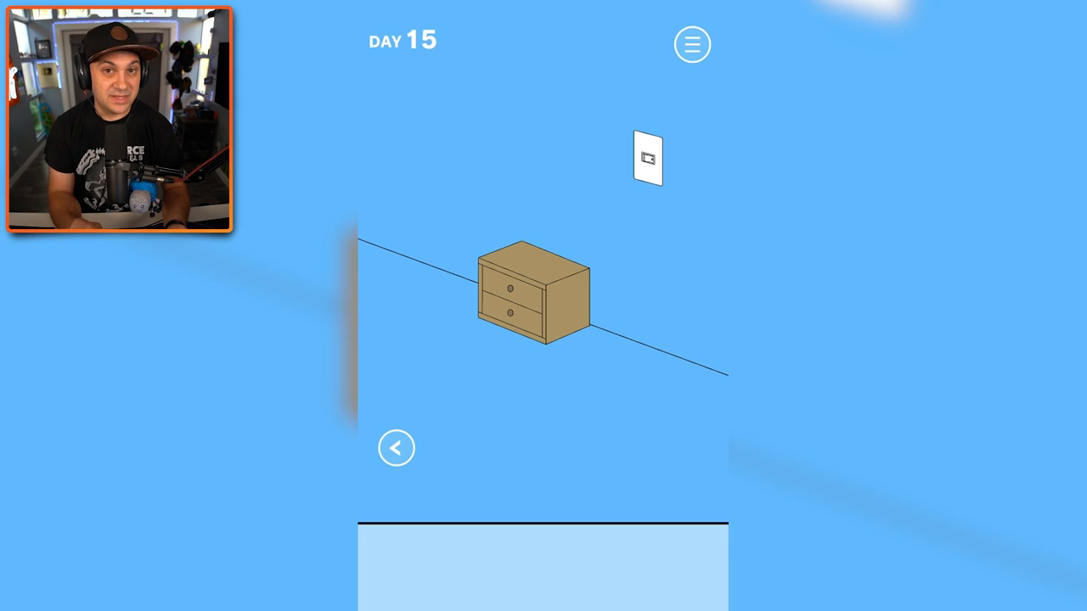
pyautogui.click(647, 158)
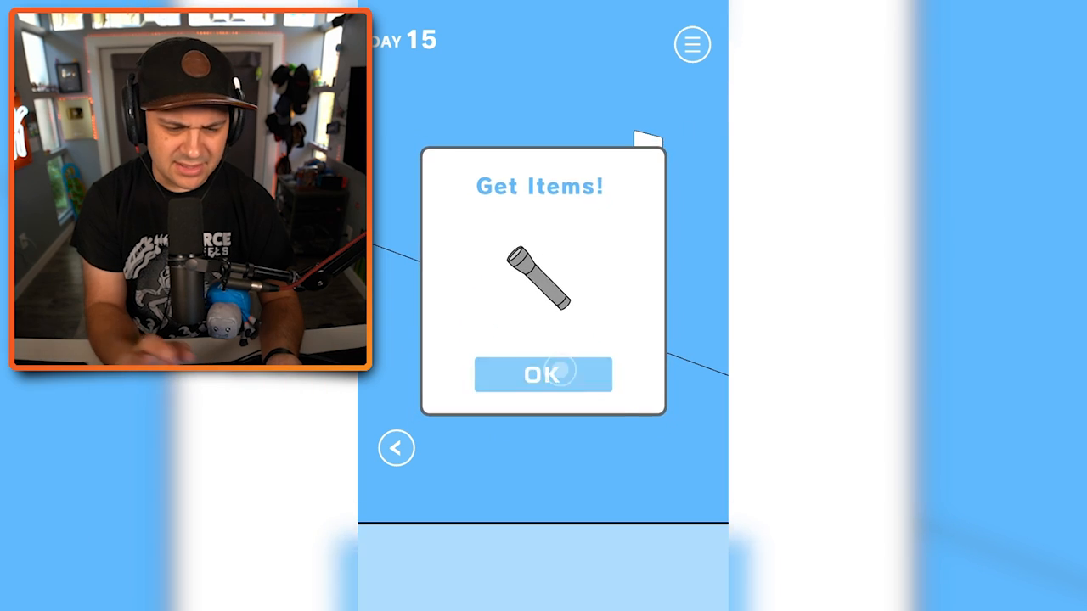
pyautogui.click(543, 374)
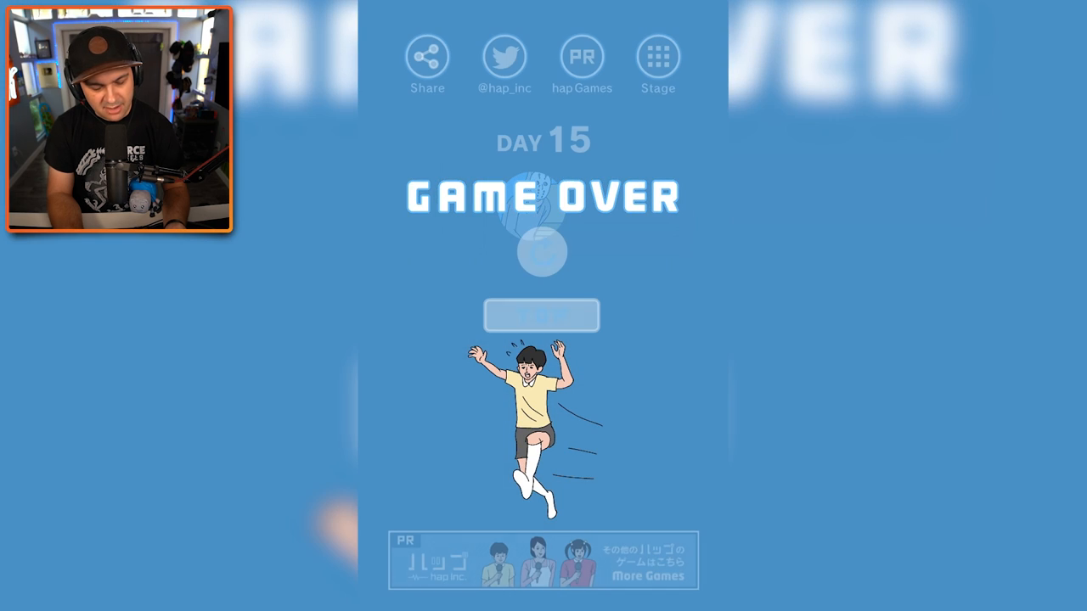
pyautogui.click(542, 315)
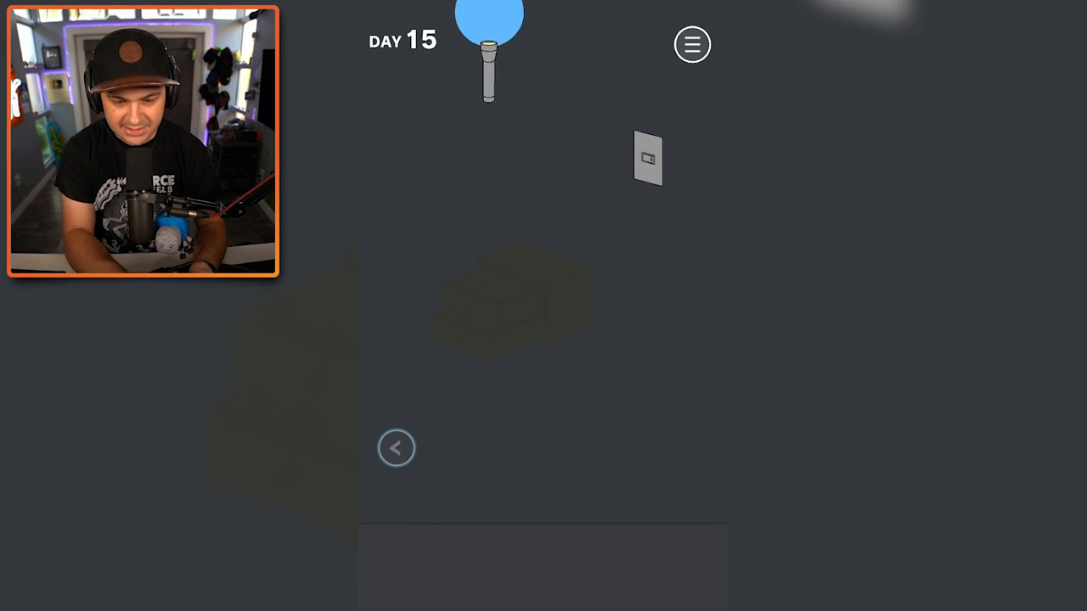
pyautogui.click(396, 448)
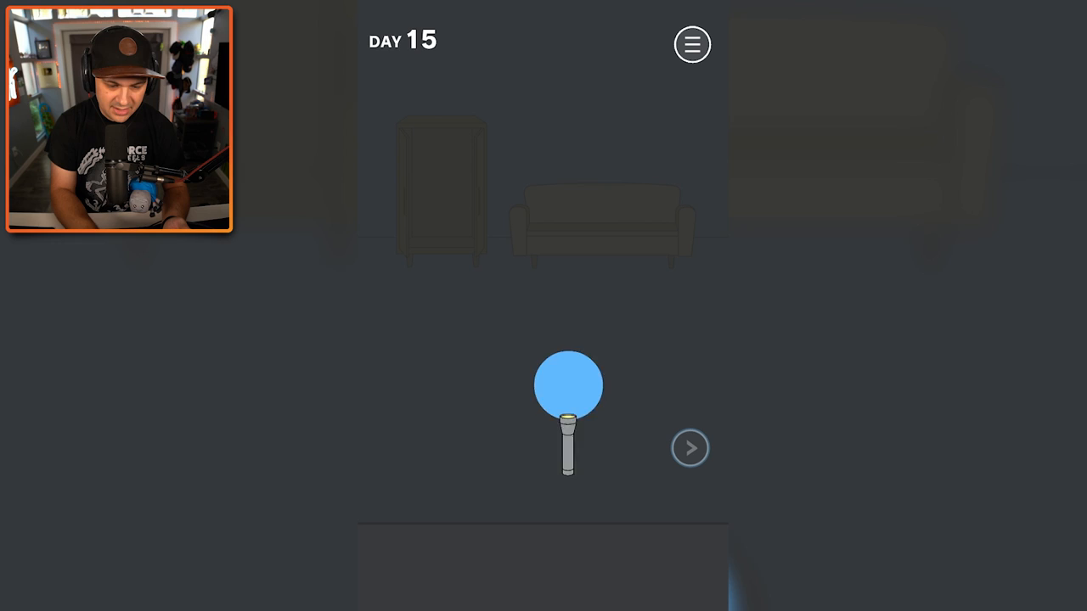
pyautogui.click(690, 448)
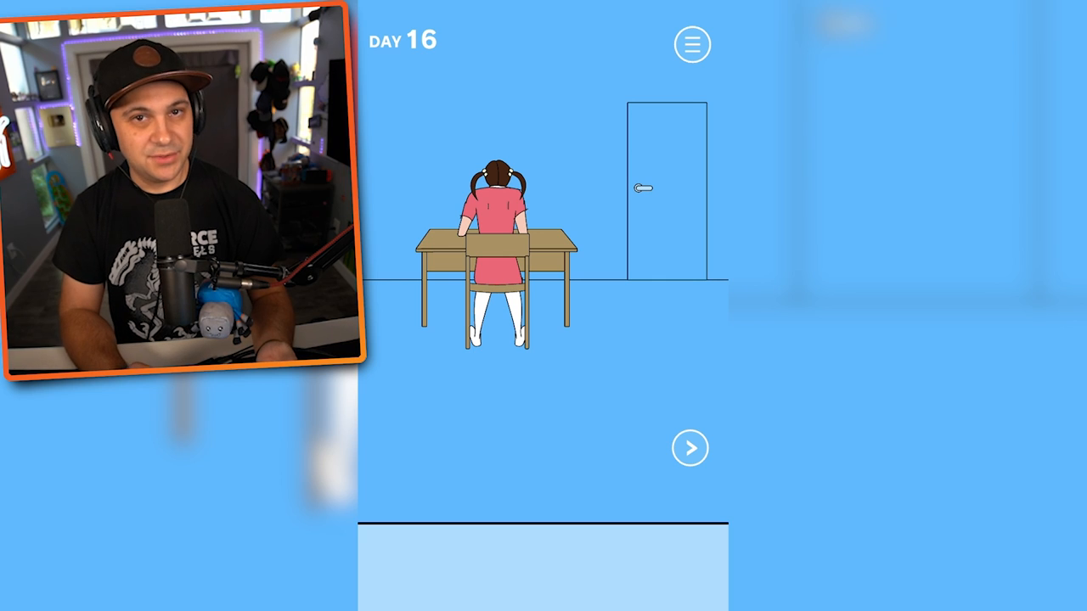
# Turn to the sofa and take the camera hidden under the cushion.
pyautogui.click(689, 448)
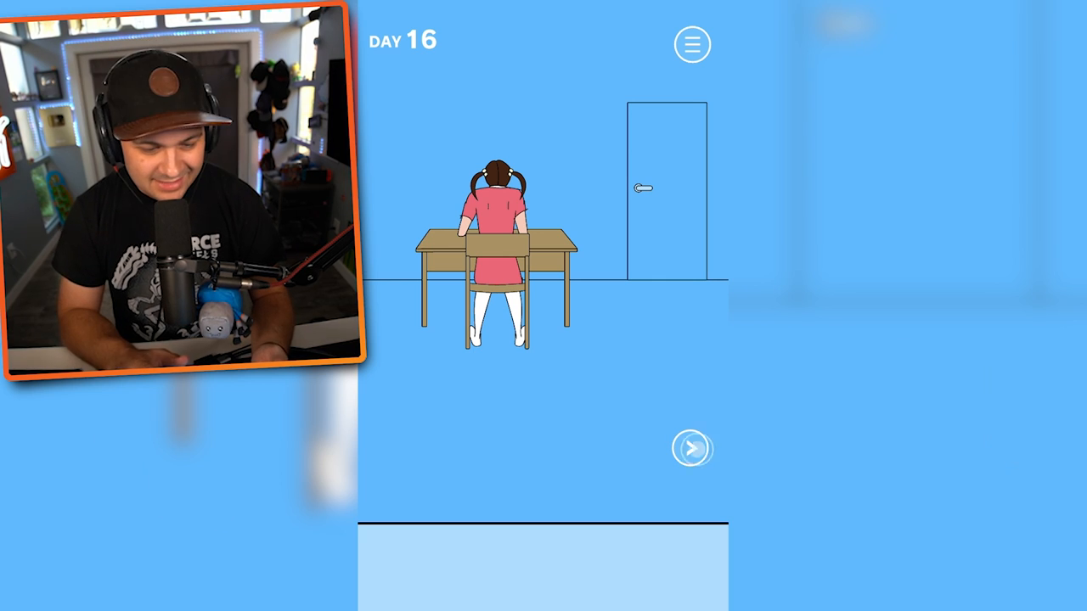
pyautogui.click(691, 448)
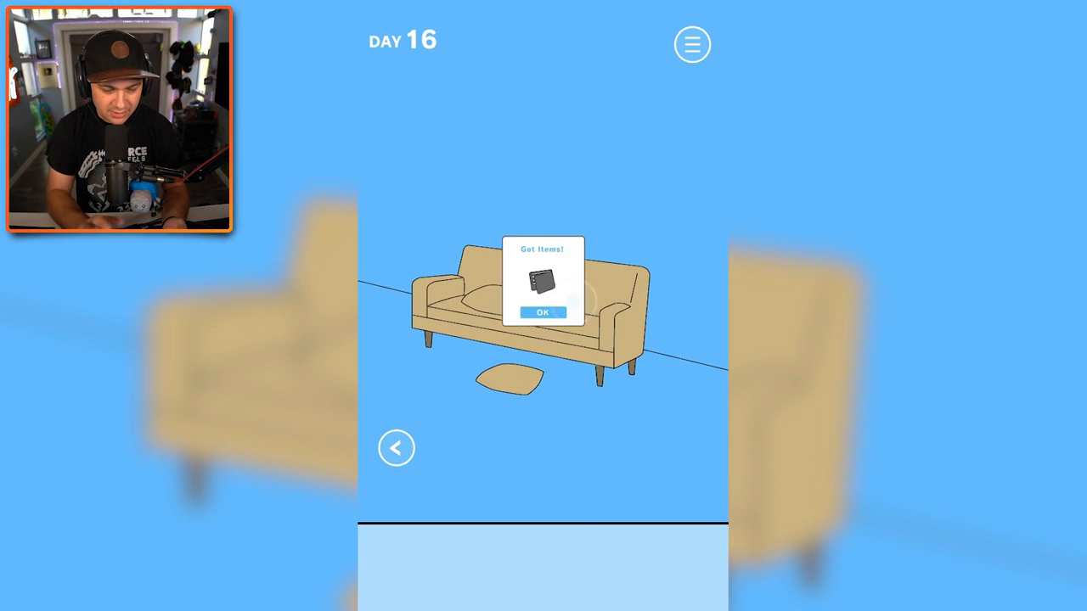
pyautogui.click(543, 313)
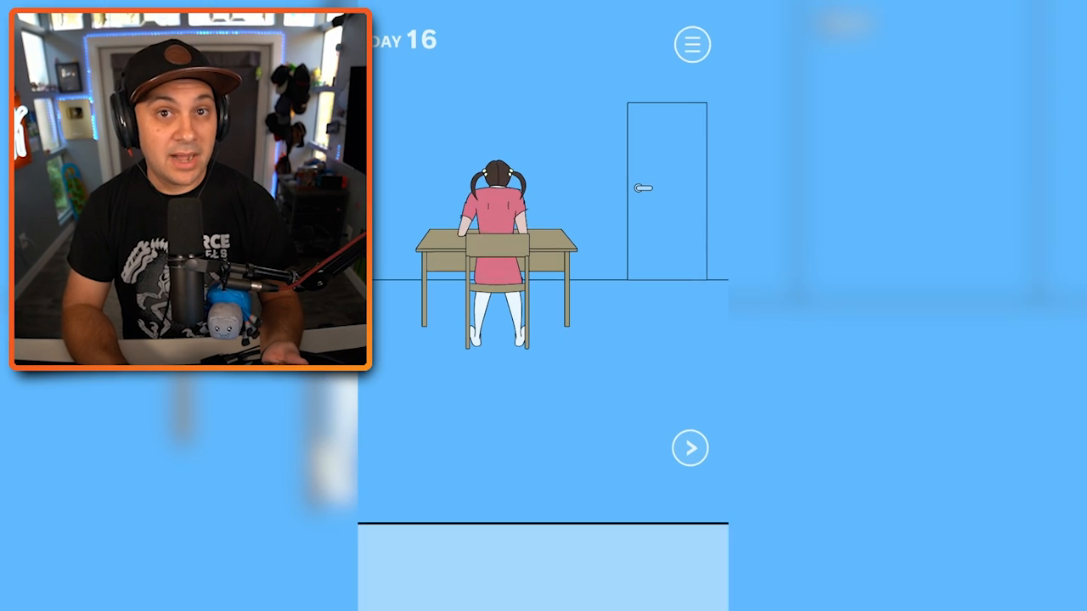
pyautogui.click(690, 448)
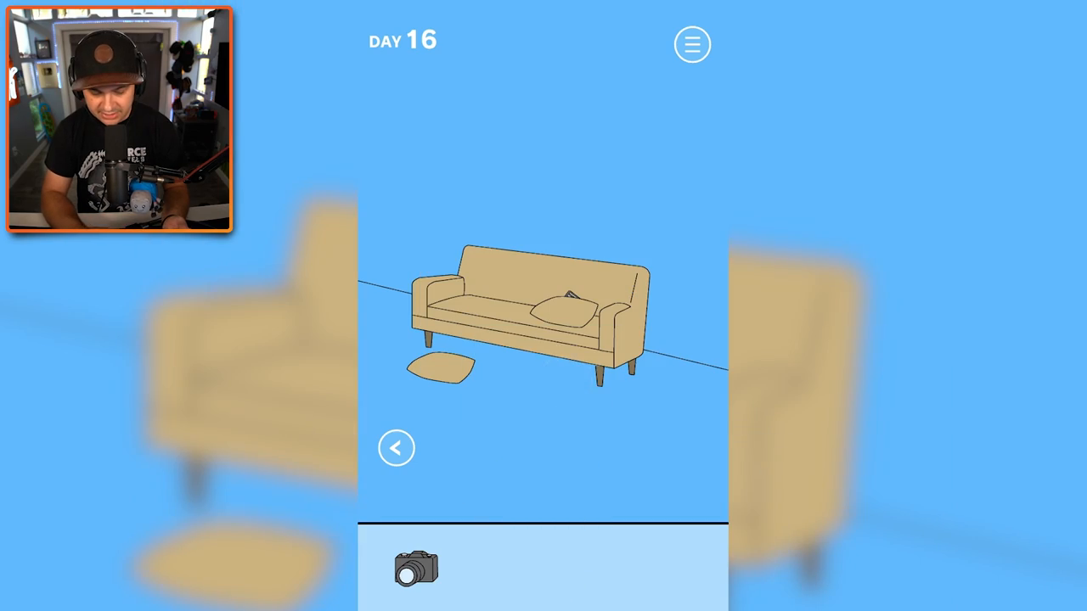
# Return to the girl at the desk, use the camera on her, and advance to Day 17.
pyautogui.click(396, 447)
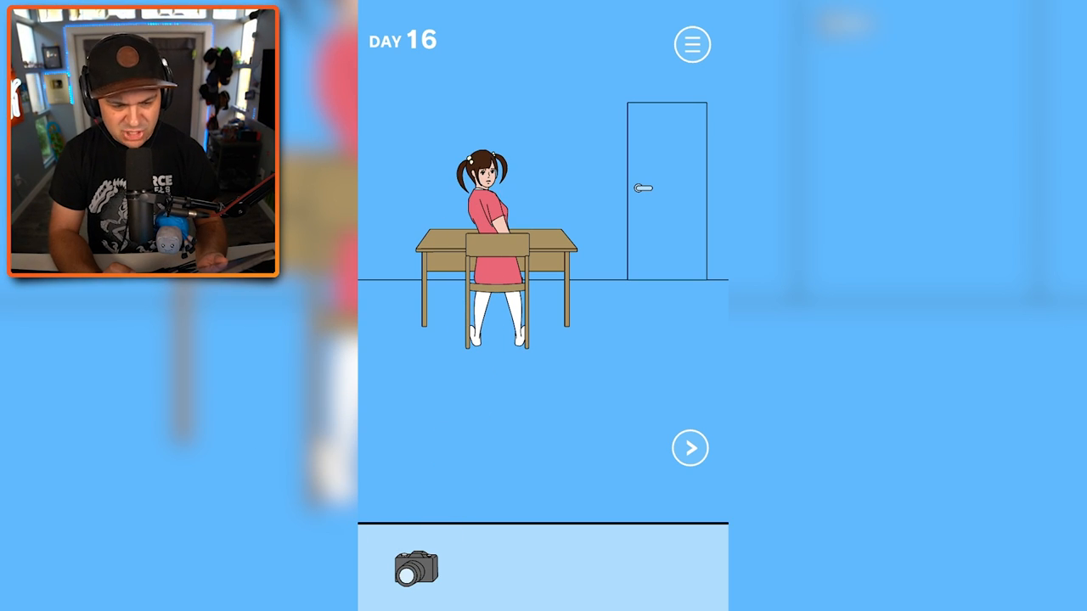
pyautogui.moveTo(416, 569); pyautogui.dragTo(450, 344)
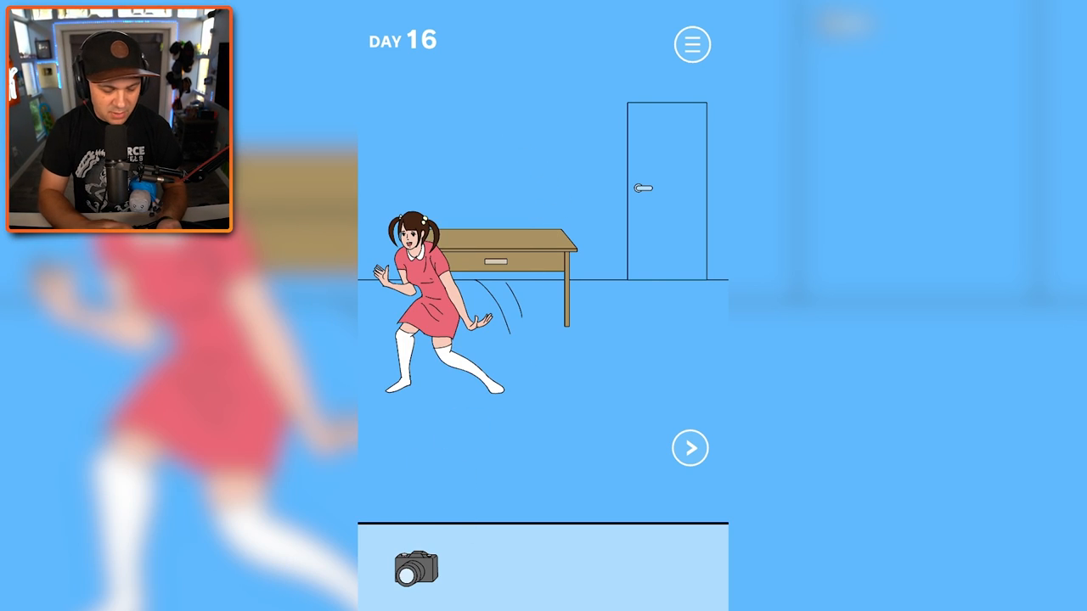
pyautogui.click(690, 447)
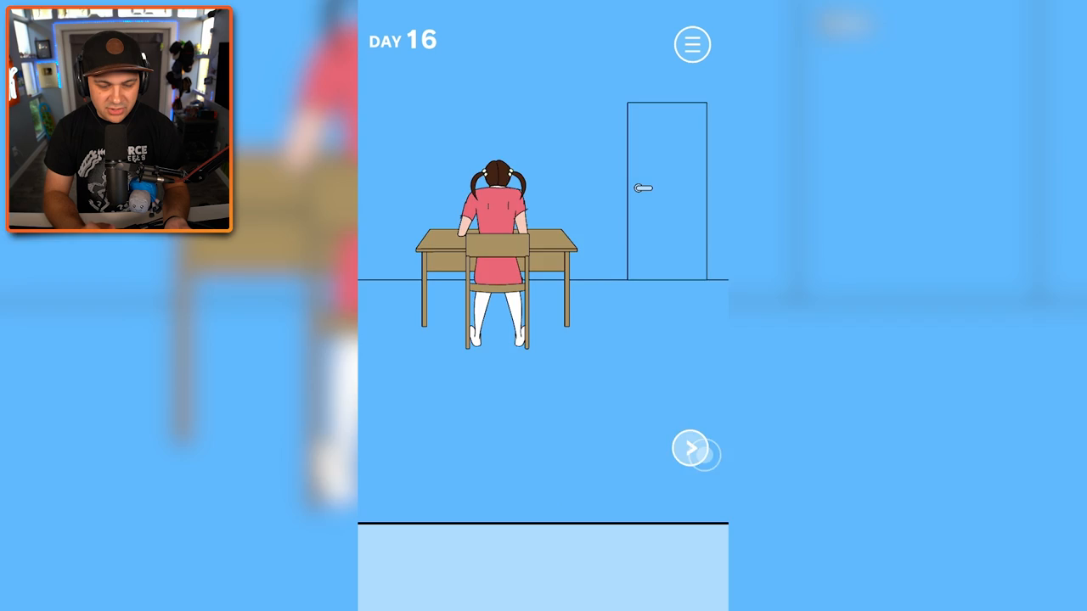
pyautogui.click(695, 453)
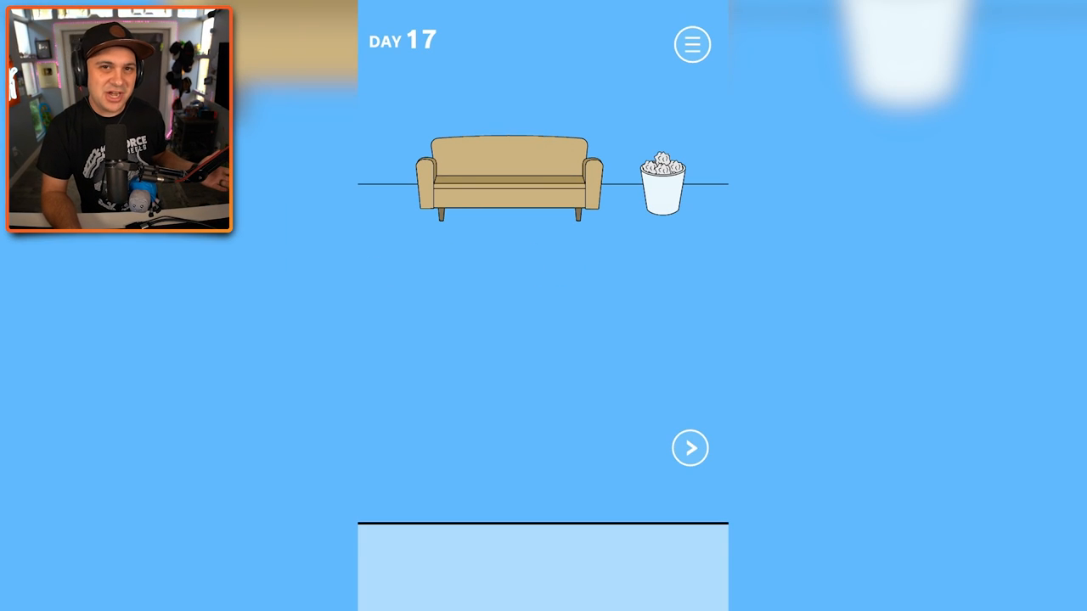
# Gather paper balls from the wastebasket, drop one on the floor, and turn to the vacuuming mom.
pyautogui.click(691, 447)
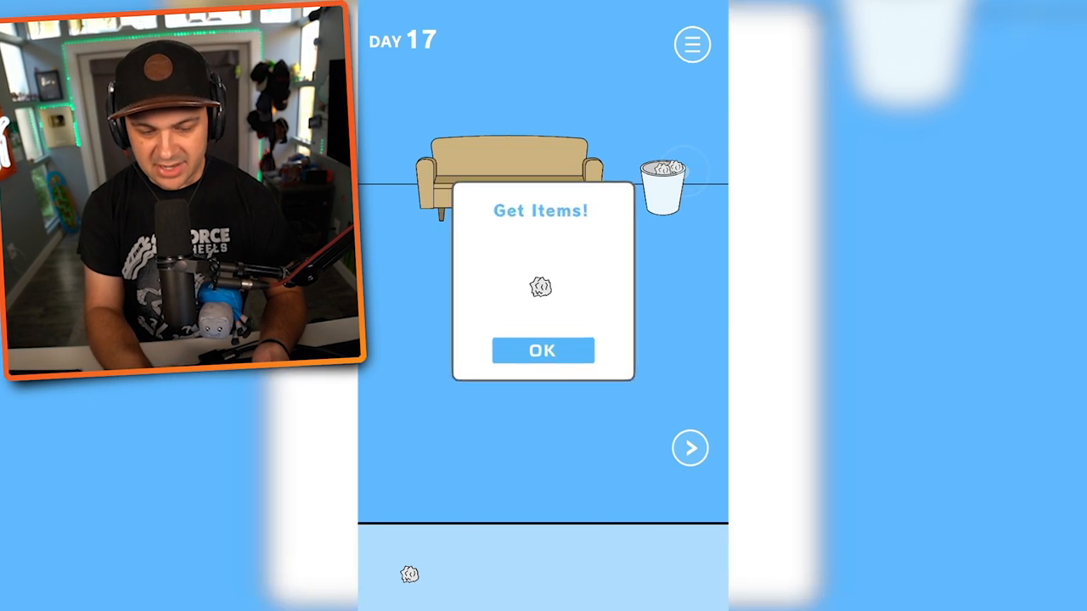
pyautogui.click(542, 350)
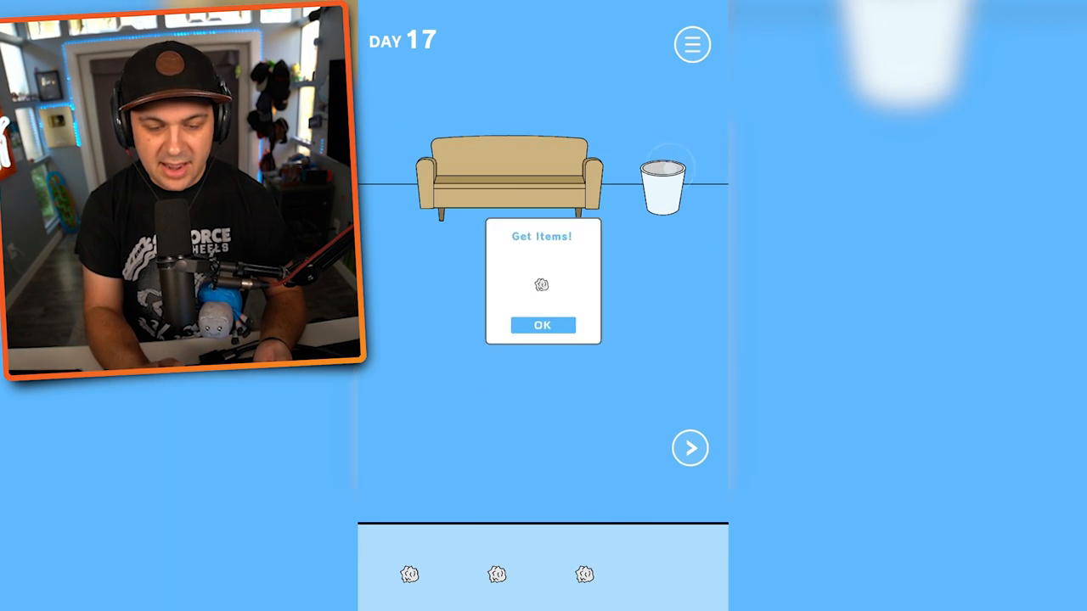
pyautogui.click(542, 326)
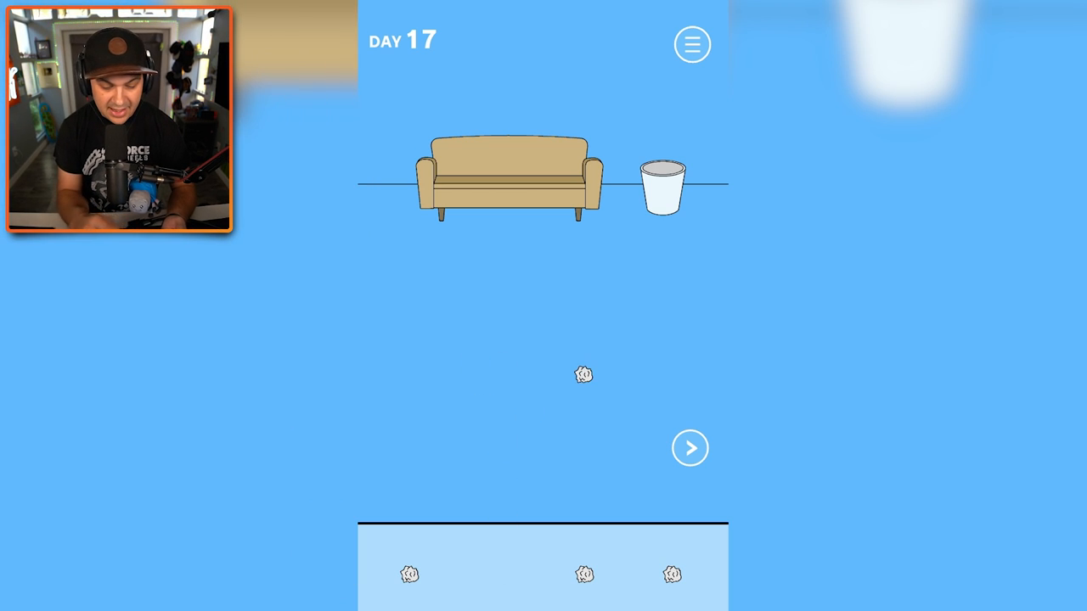
pyautogui.click(690, 448)
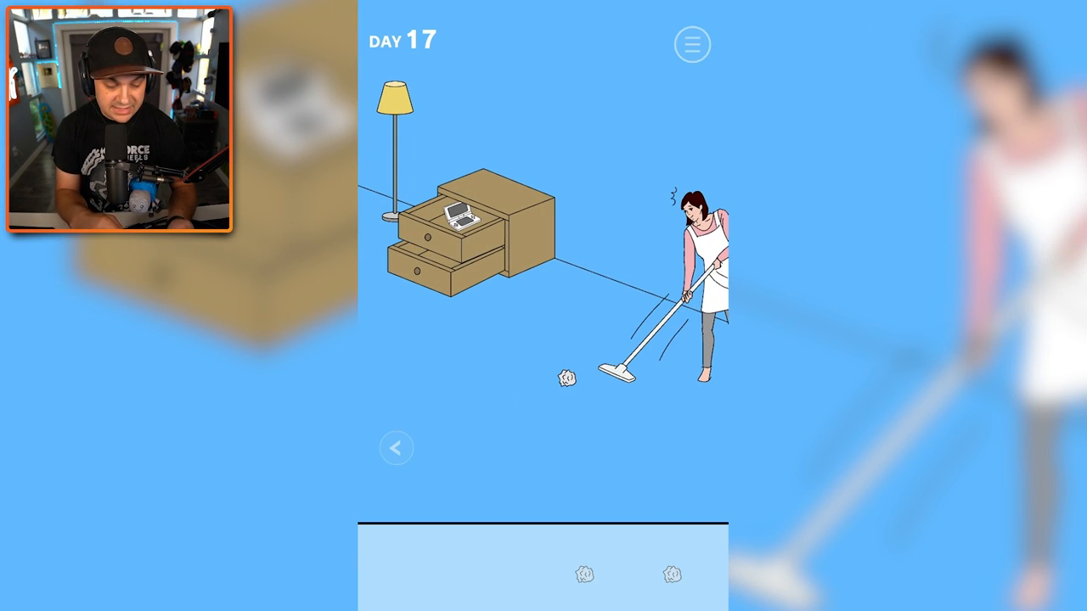